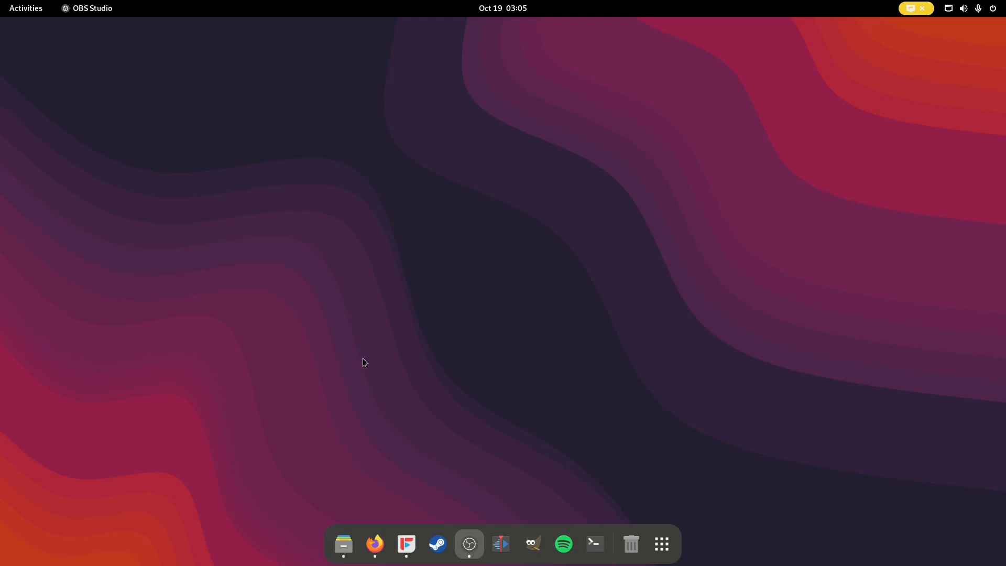
{"action": "mouse_move", "coordinate": [363, 365]}
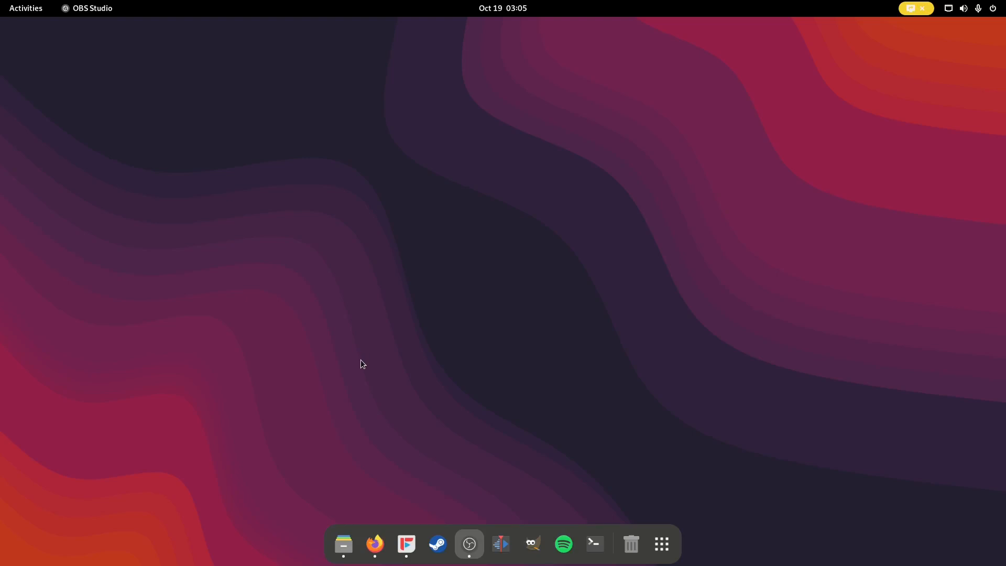
{"action": "mouse_move", "coordinate": [358, 368]}
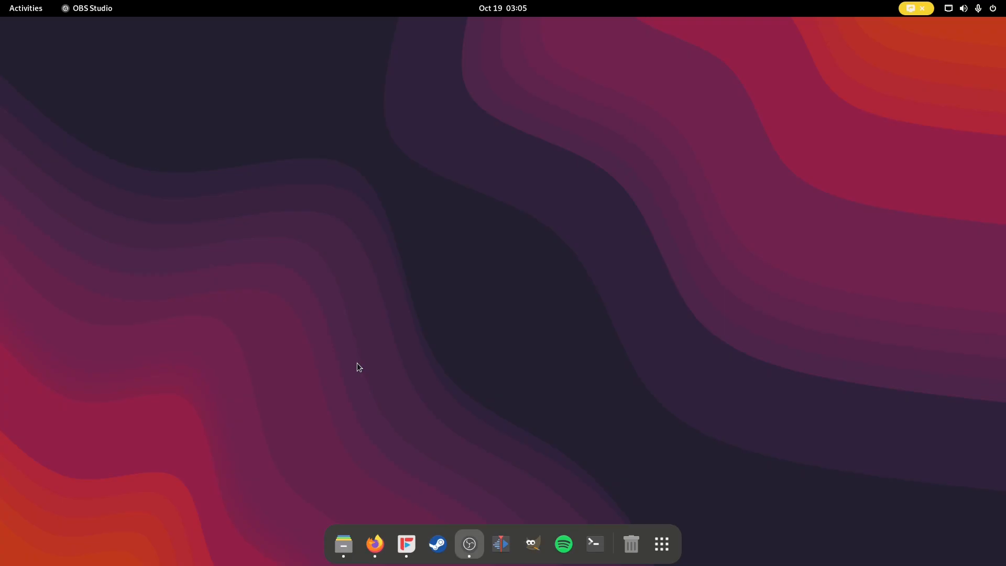
{"action": "mouse_move", "coordinate": [377, 388]}
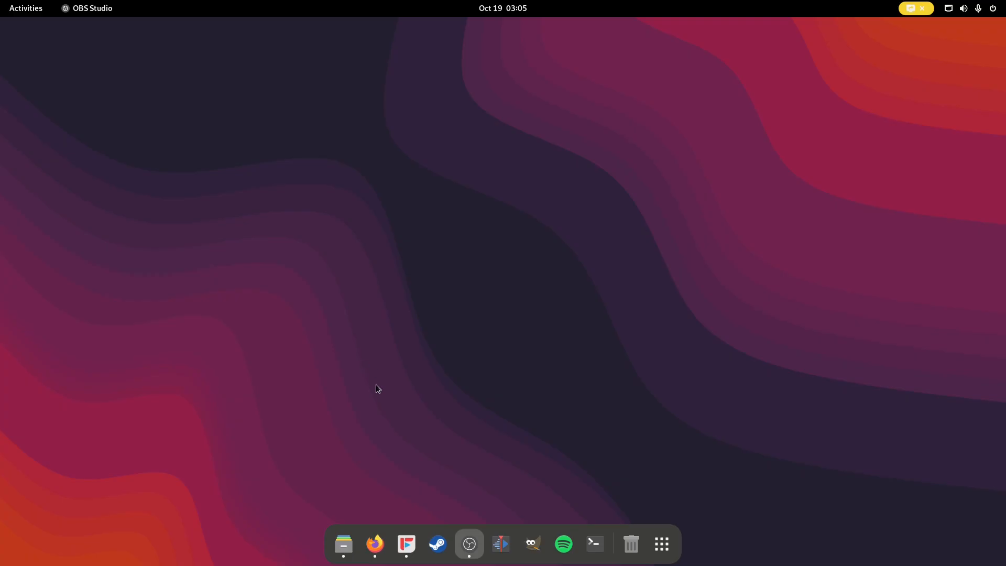
Step: Check the Firefox version 118.0.2 via Help > About Firefox, then close the uBlock Origin dashboard
{"action": "left_click", "coordinate": [375, 543]}
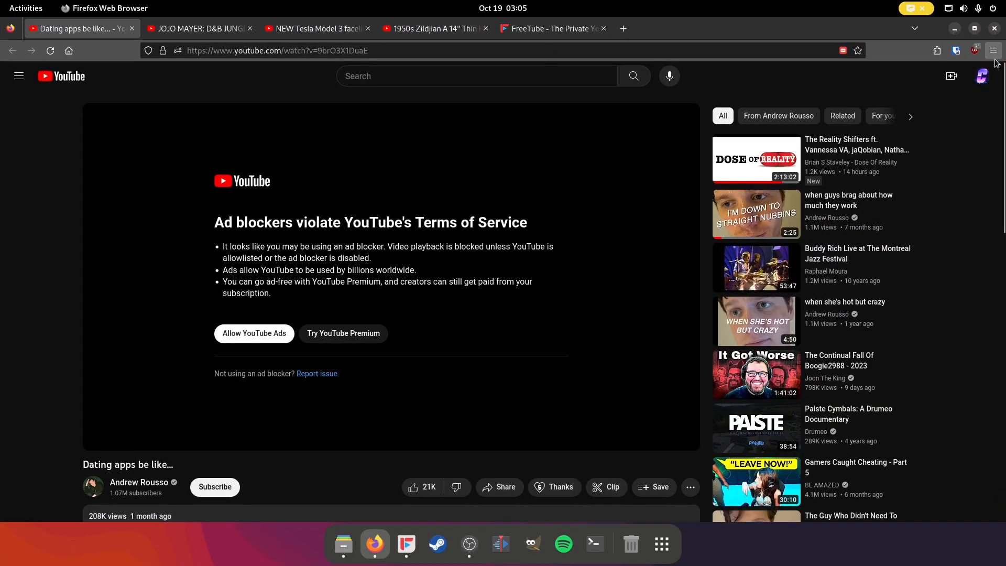
{"action": "left_click", "coordinate": [994, 50]}
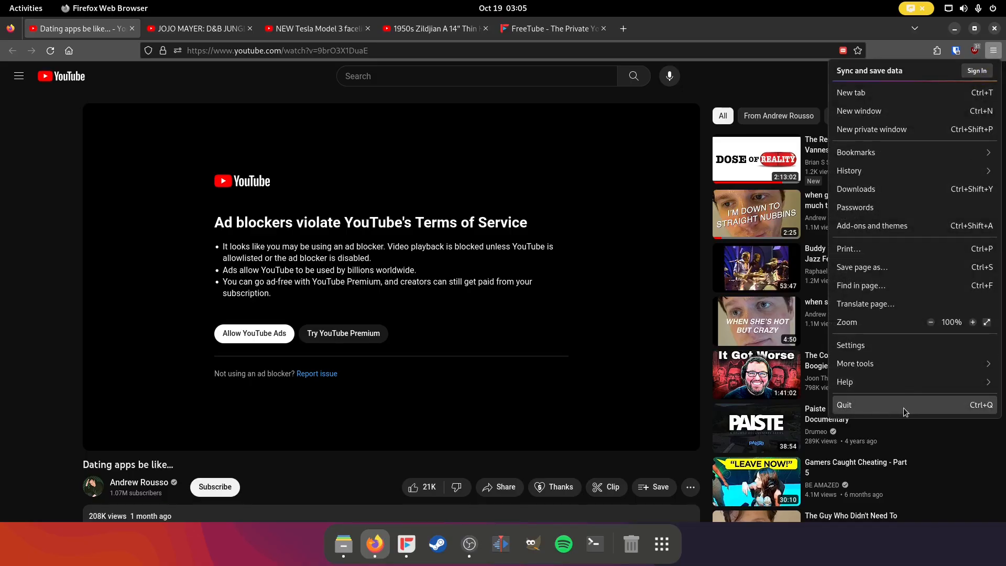
{"action": "left_click", "coordinate": [845, 381]}
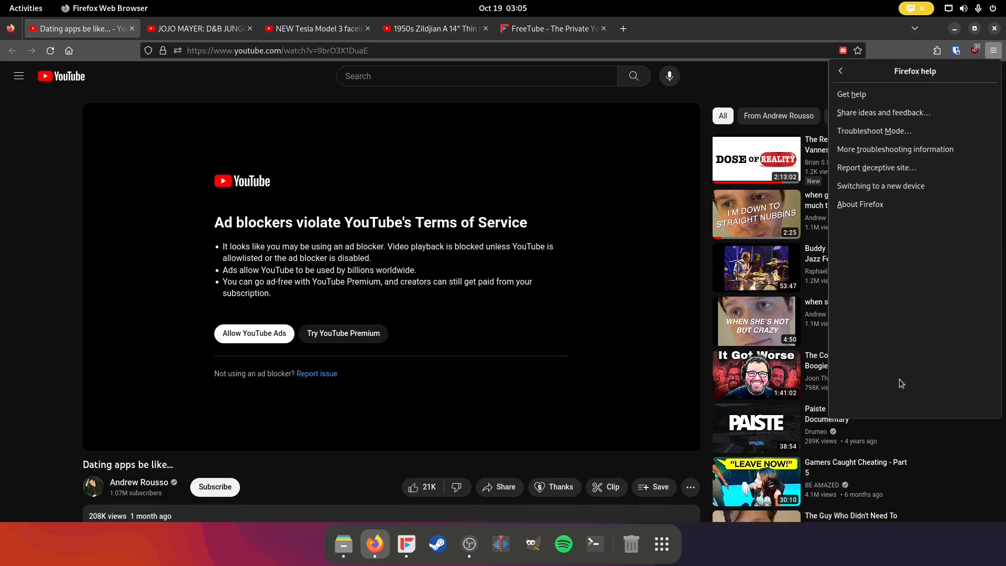
{"action": "left_click", "coordinate": [859, 204]}
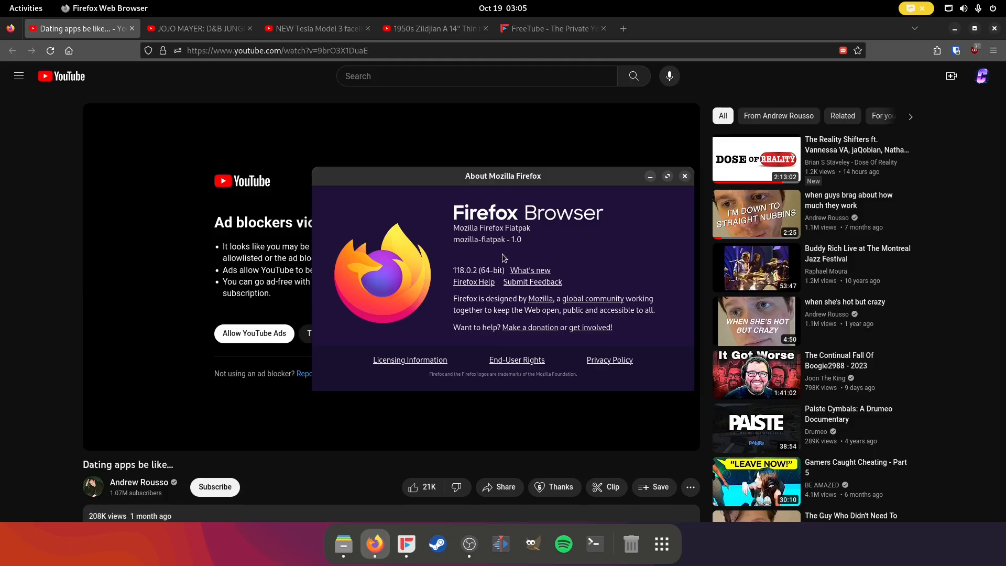
{"action": "mouse_move", "coordinate": [974, 75]}
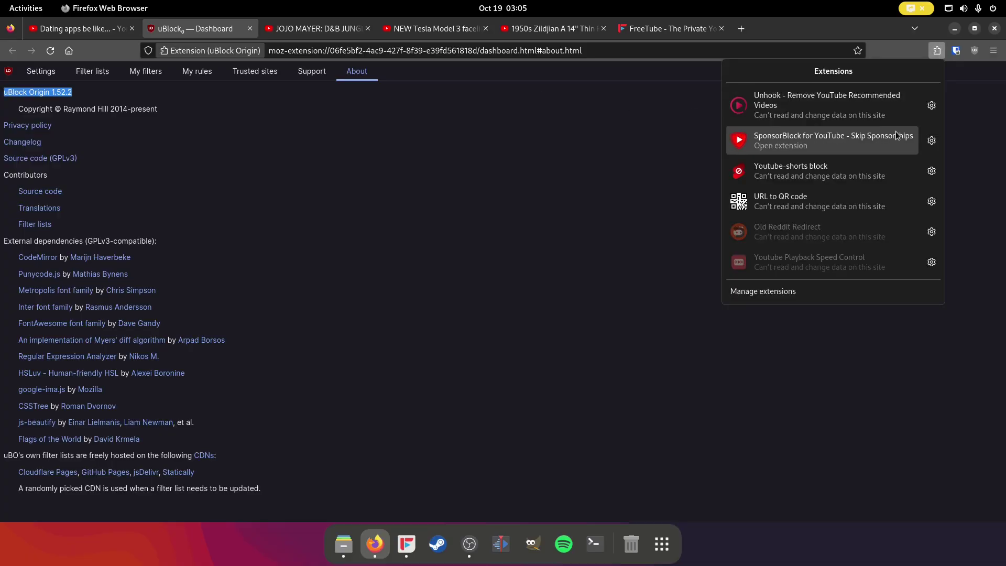
{"action": "left_click", "coordinate": [199, 28]}
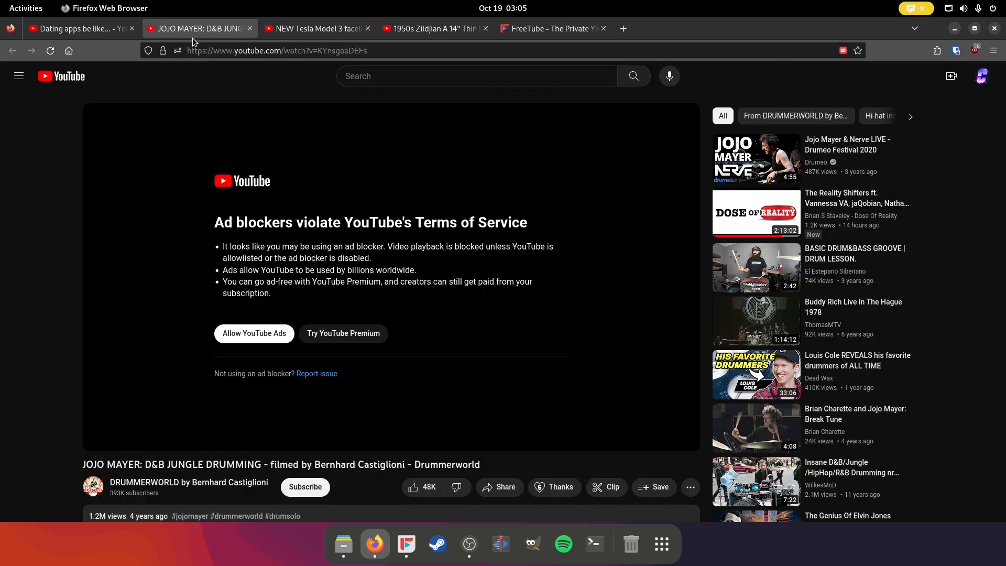
Step: Visit the 1950s Zildjian tab, return to the Dating apps video and begin editing its URL
{"action": "left_click", "coordinate": [76, 28]}
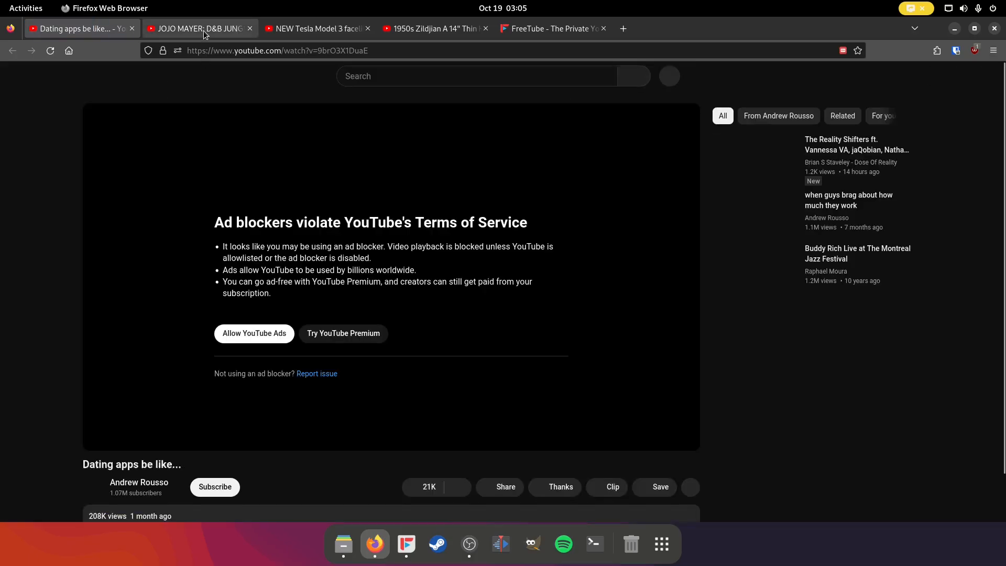
{"action": "left_click", "coordinate": [435, 28]}
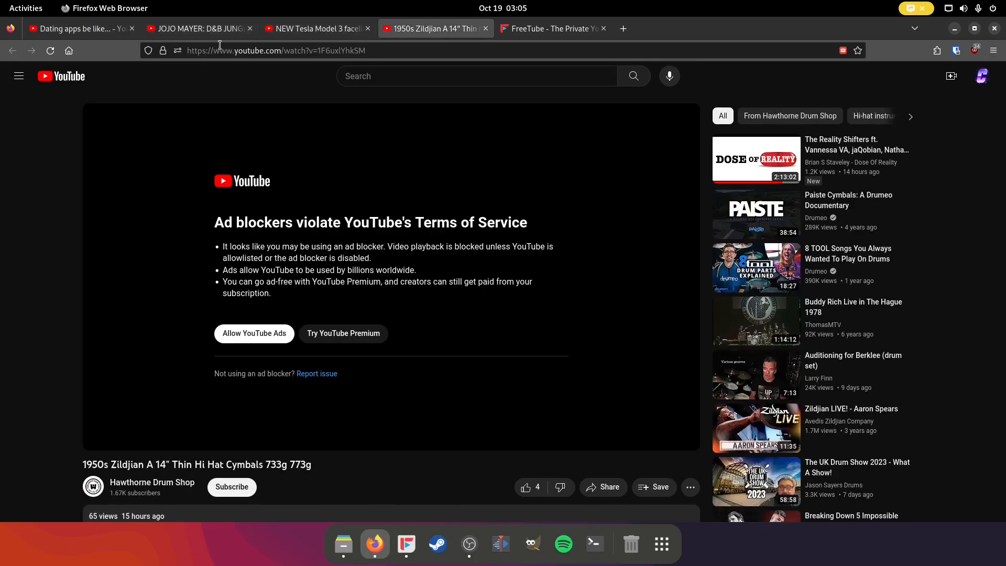
{"action": "left_click", "coordinate": [79, 28]}
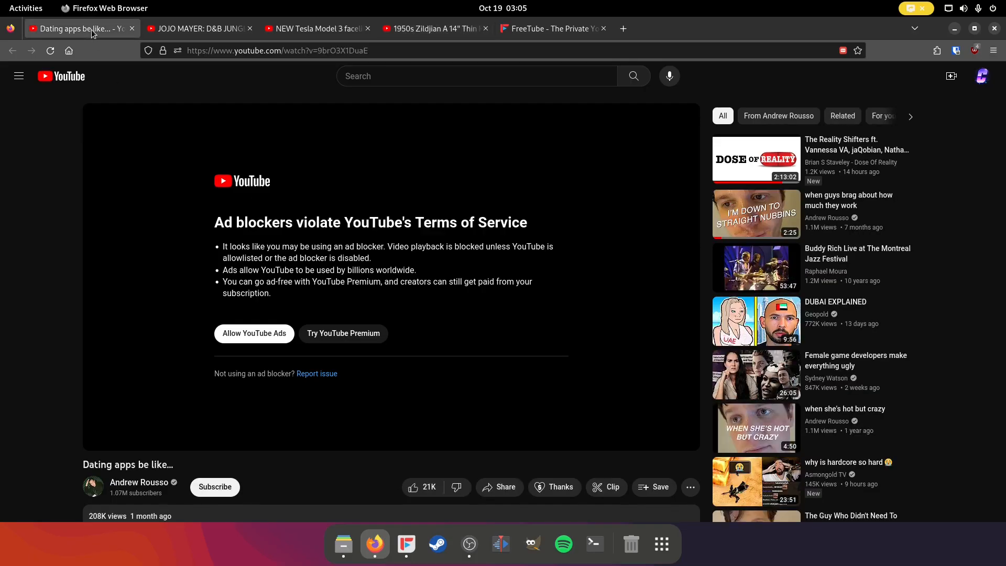
{"action": "left_click", "coordinate": [296, 51]}
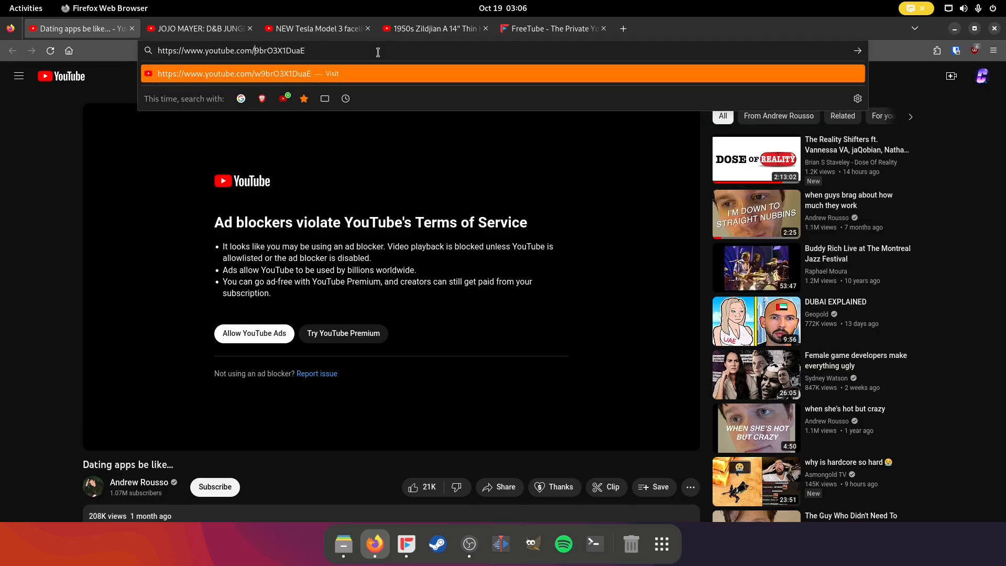
Step: Load the Dating apps video through its embed URL, play and pause it, and compare with the JOJO MAYER tab
{"action": "type", "text": "embed/"}
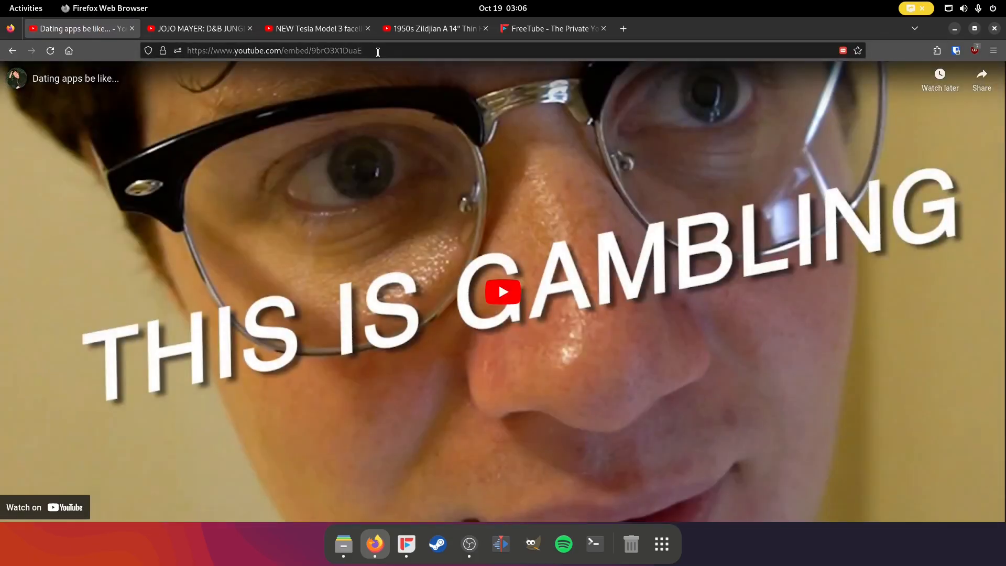
{"action": "left_click", "coordinate": [502, 292]}
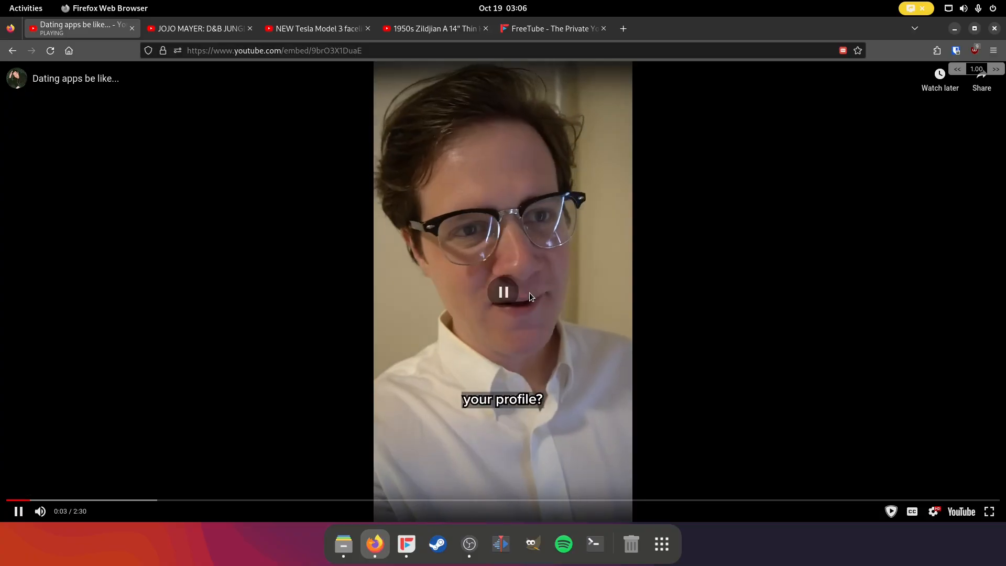
{"action": "left_click", "coordinate": [506, 294]}
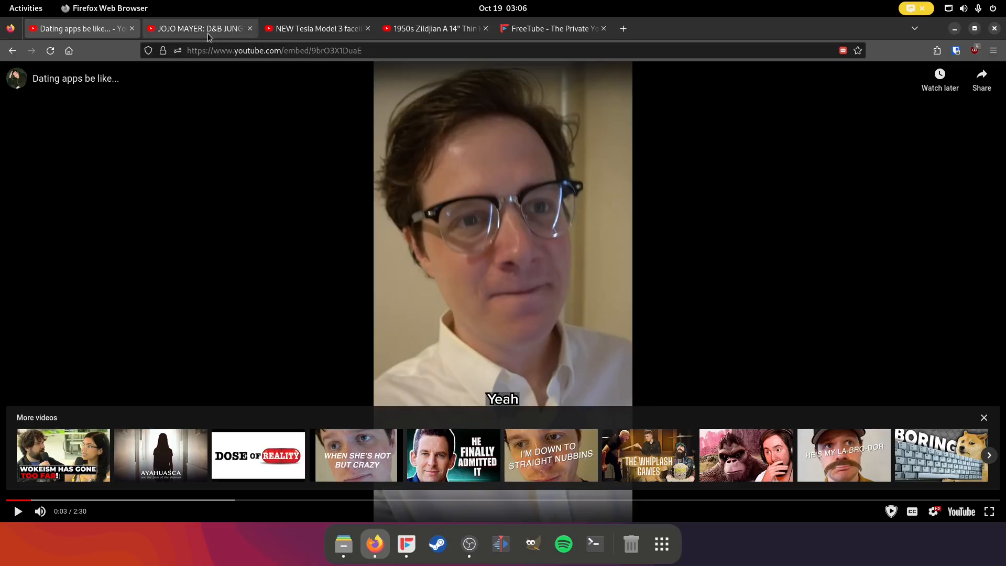
{"action": "left_click", "coordinate": [199, 28]}
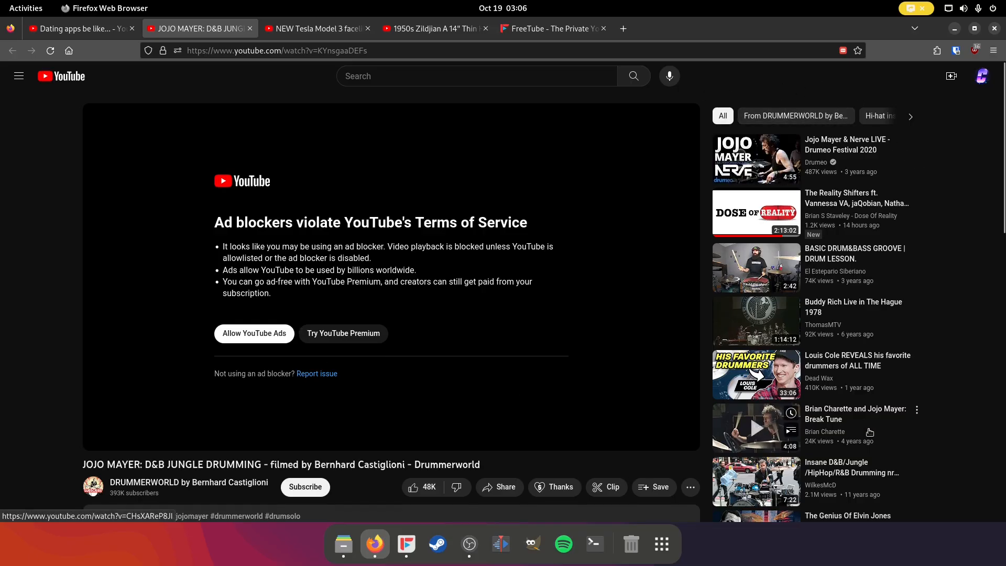
{"action": "left_click", "coordinate": [73, 29]}
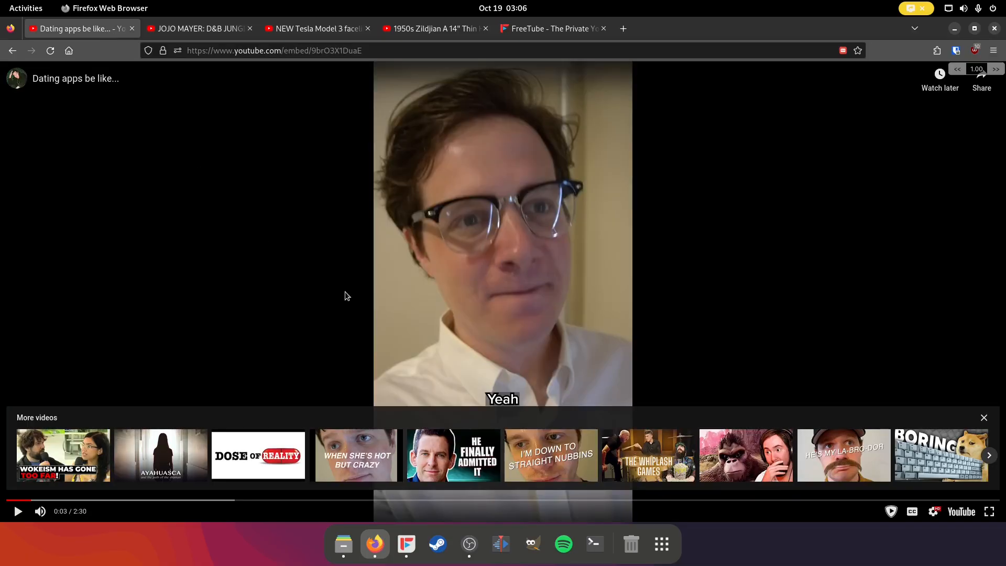
{"action": "mouse_move", "coordinate": [547, 85]}
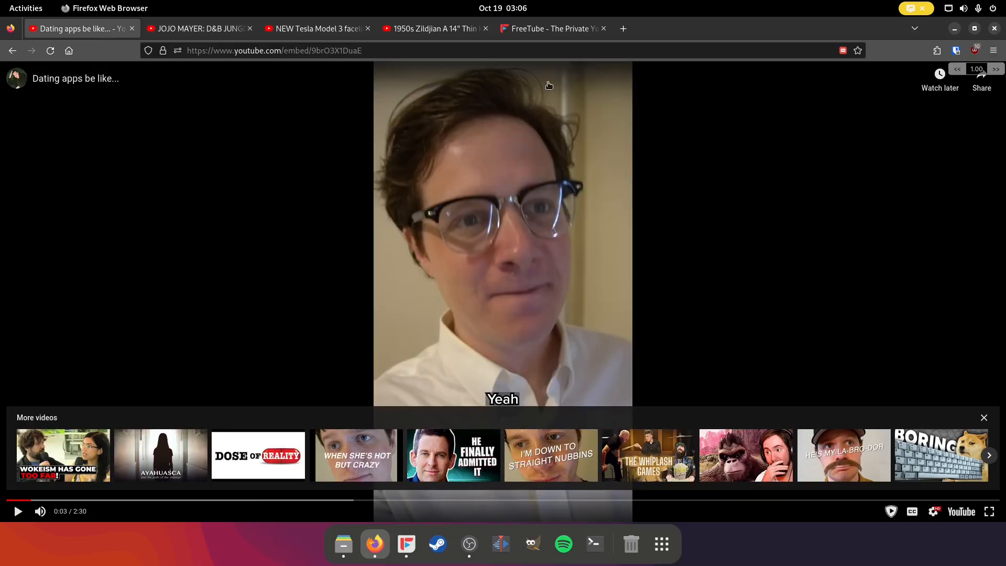
{"action": "mouse_move", "coordinate": [558, 345]}
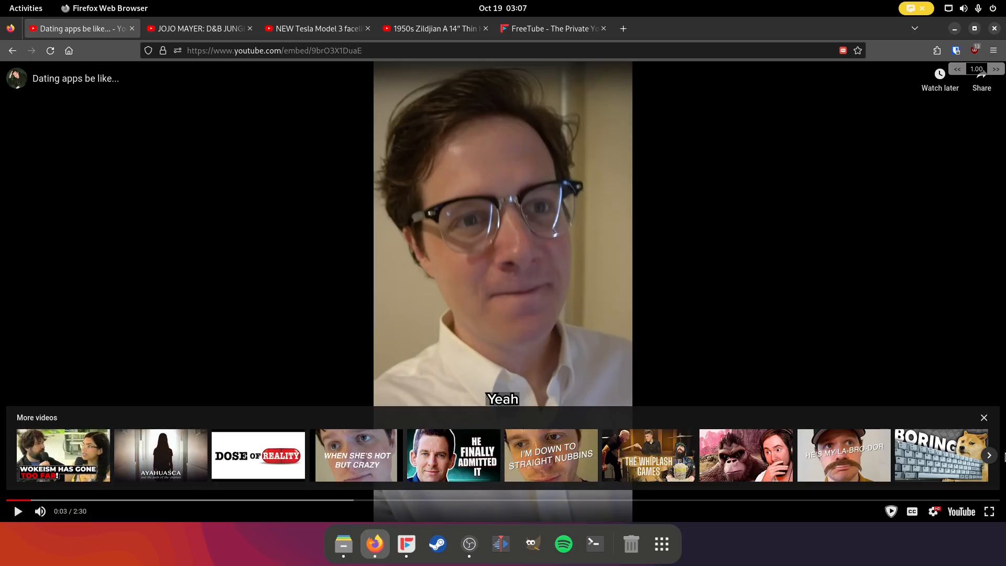
{"action": "mouse_move", "coordinate": [1000, 471]}
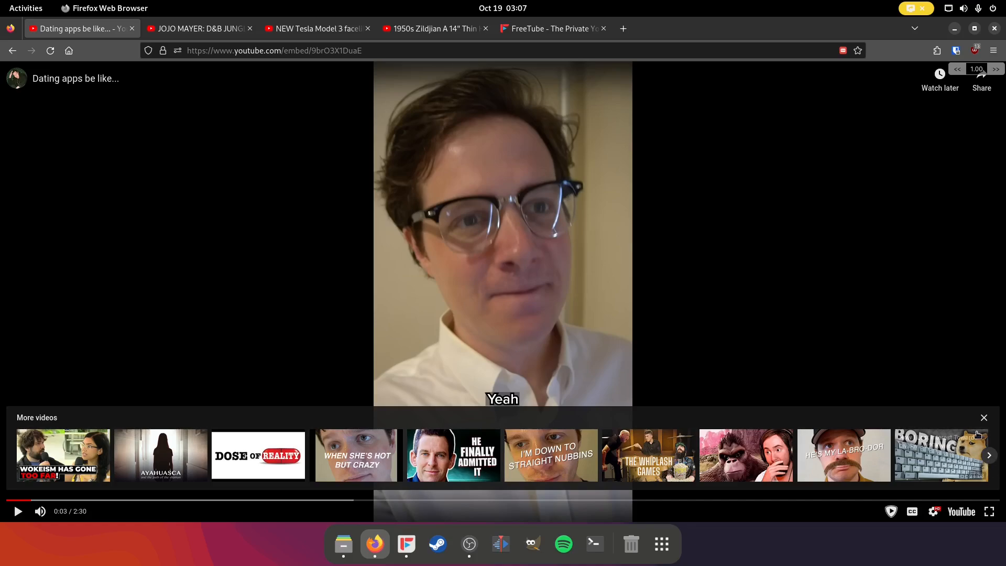
{"action": "mouse_move", "coordinate": [738, 369]}
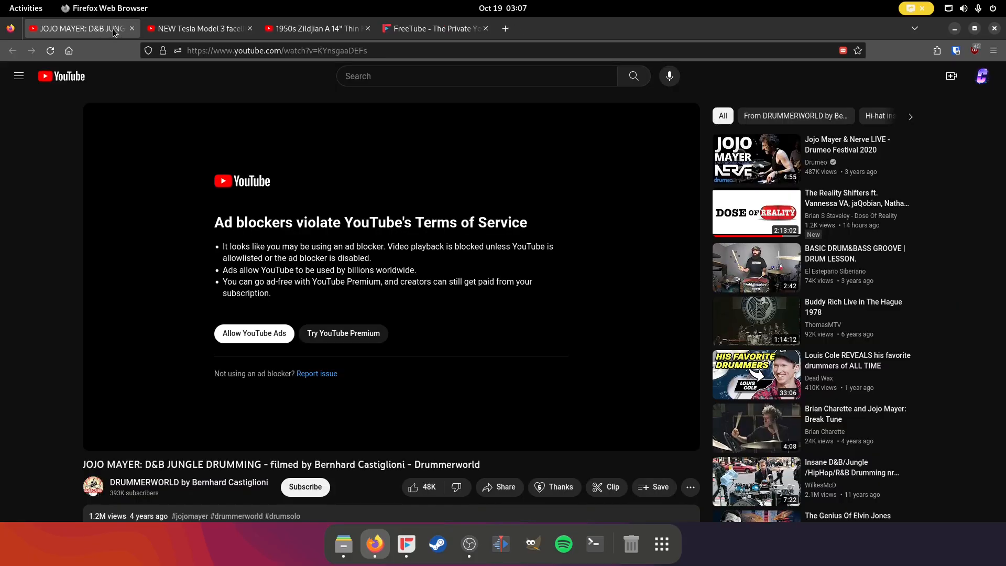
Step: Close the JOJO MAYER and Tesla Model 3 tabs, leaving only the FreeTube website
{"action": "left_click", "coordinate": [131, 29]}
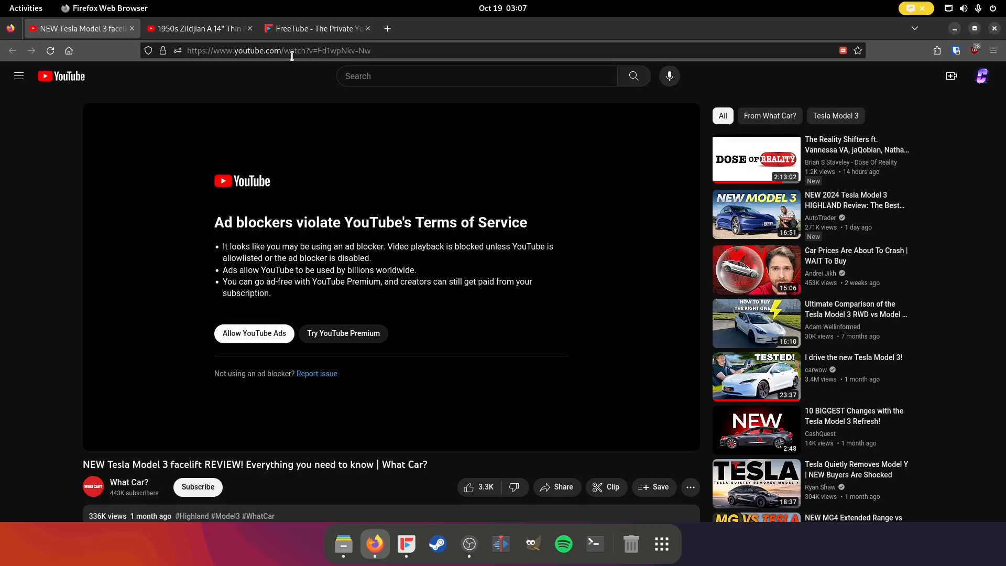
{"action": "mouse_move", "coordinate": [316, 67]}
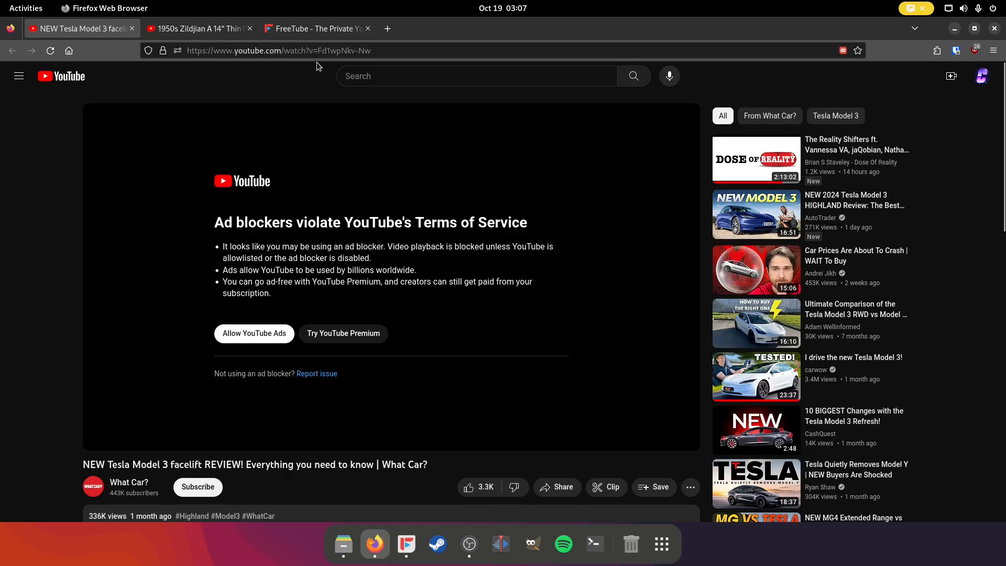
{"action": "left_click", "coordinate": [299, 50]}
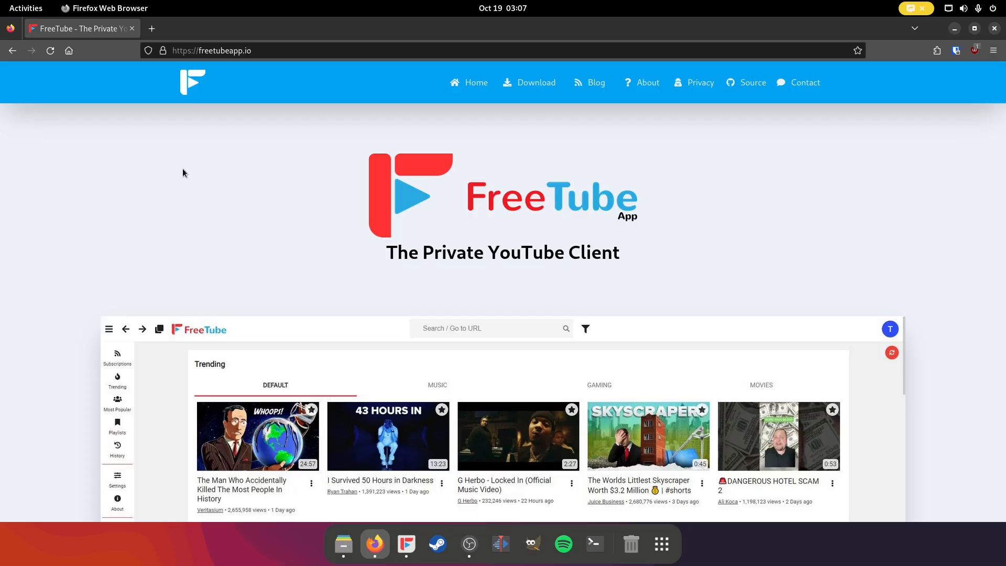
{"action": "mouse_move", "coordinate": [187, 197]}
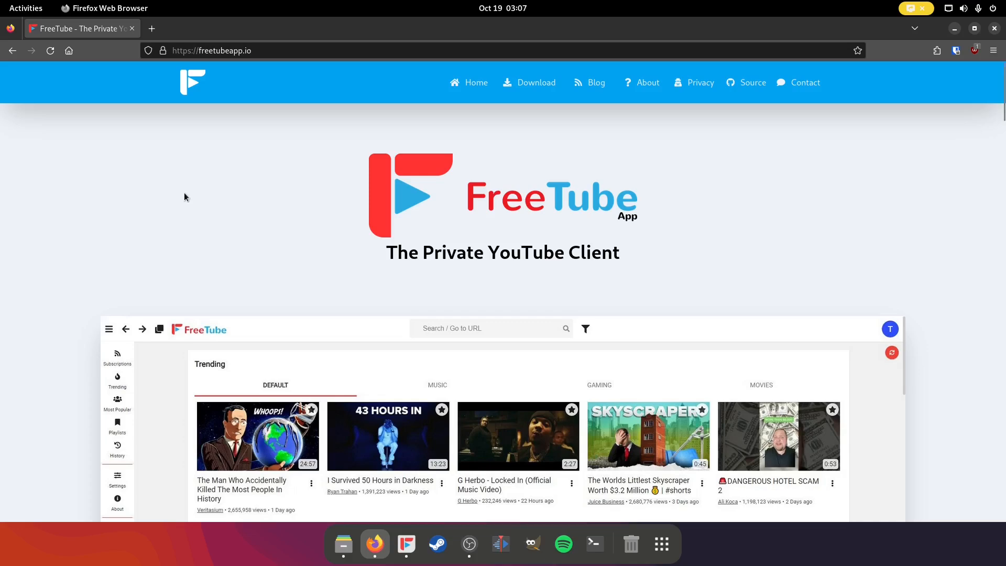
{"action": "mouse_move", "coordinate": [214, 222]}
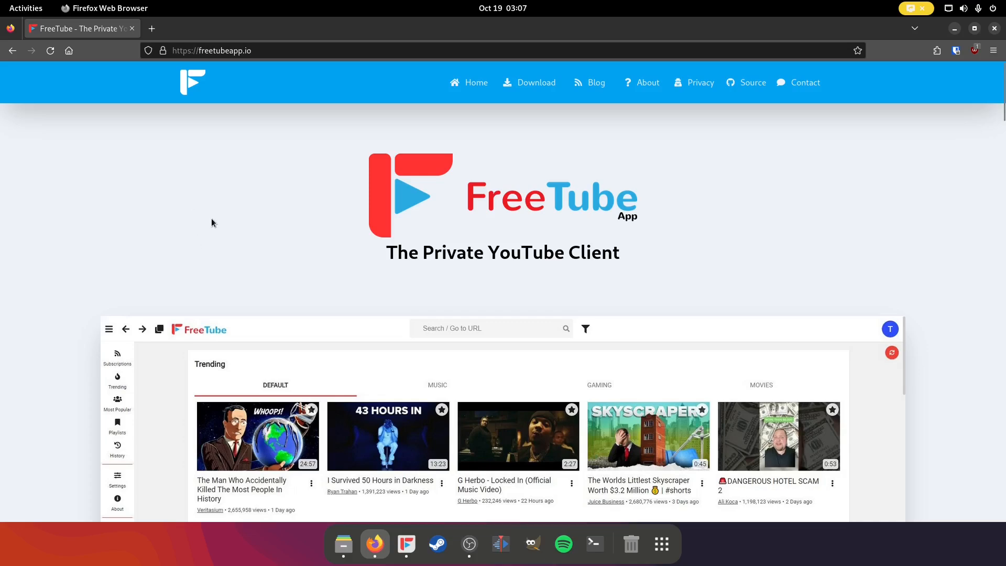
{"action": "mouse_move", "coordinate": [425, 214]}
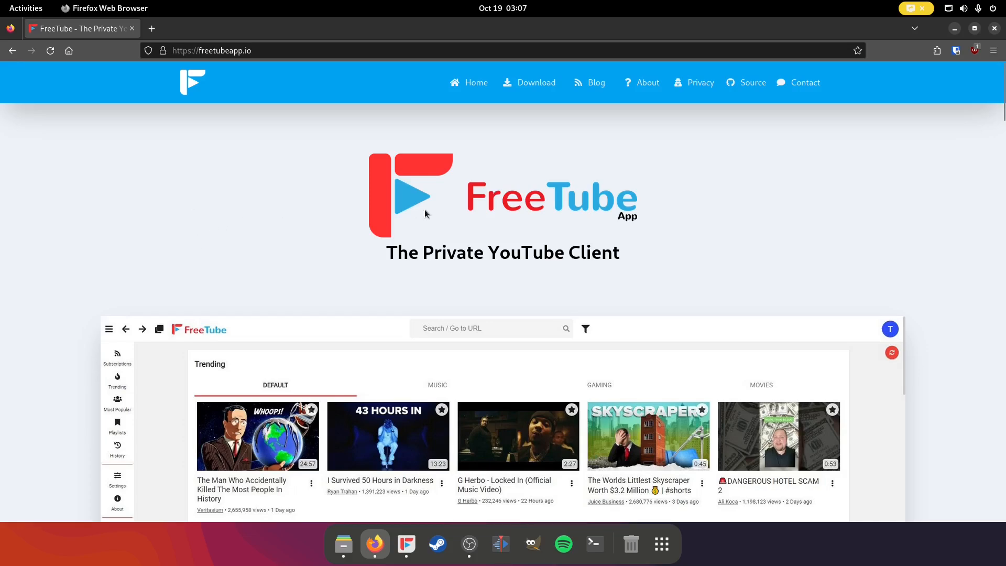
{"action": "mouse_move", "coordinate": [595, 150]}
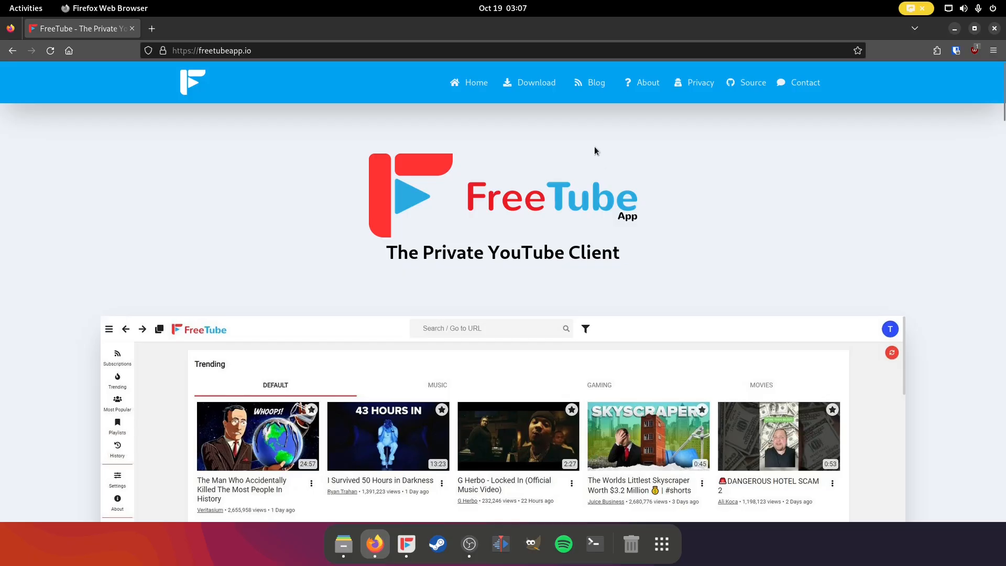
{"action": "mouse_move", "coordinate": [597, 162]}
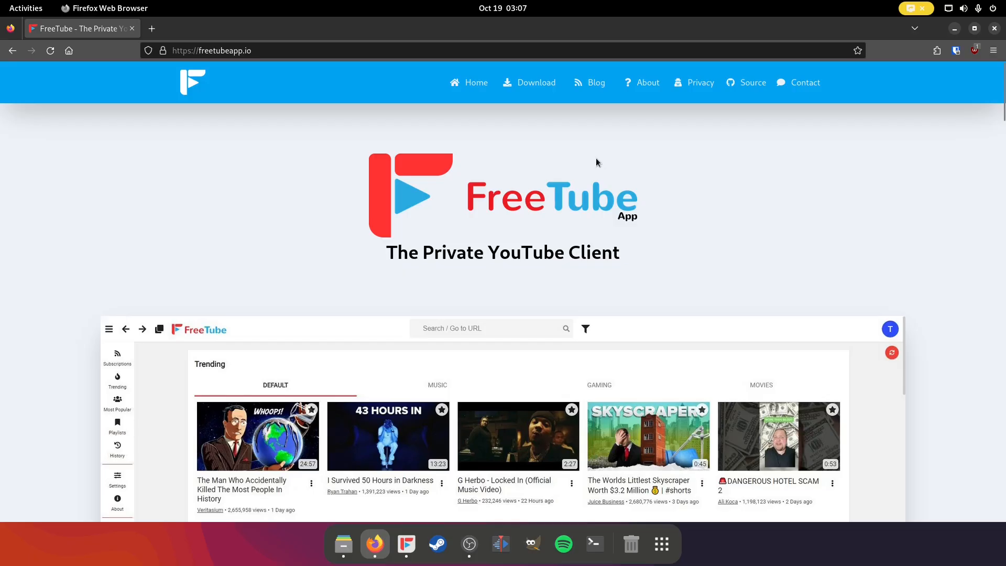
Step: Jump to the Download FreeTube section listing Windows, macOS, Linux and Flatpak packages
{"action": "left_click", "coordinate": [535, 81]}
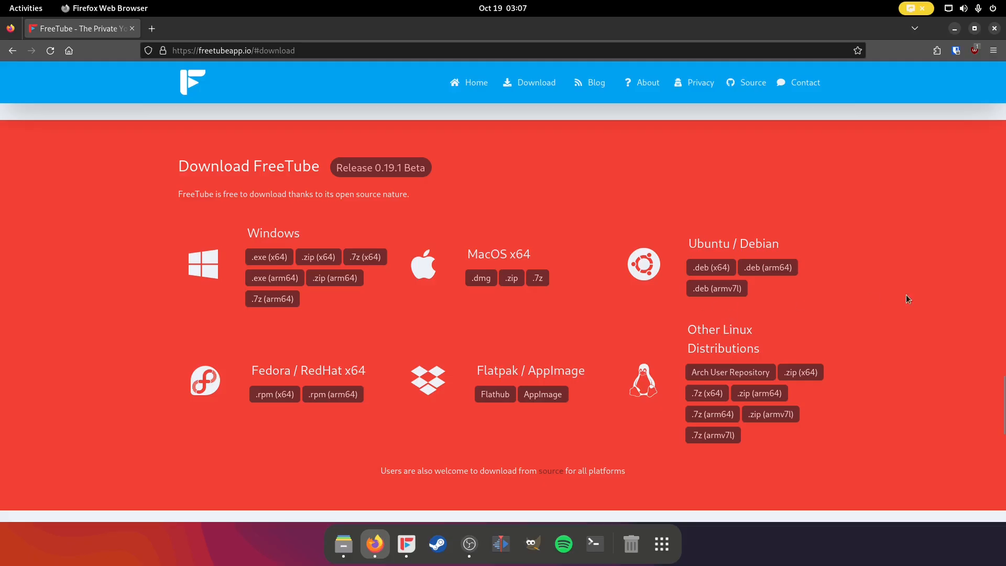
{"action": "mouse_move", "coordinate": [945, 300]}
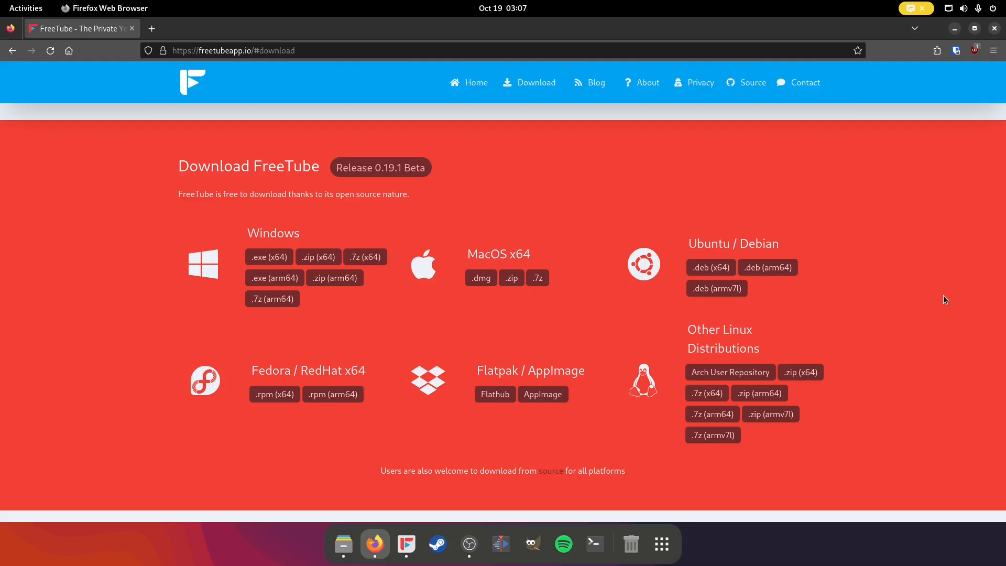
{"action": "mouse_move", "coordinate": [485, 298]}
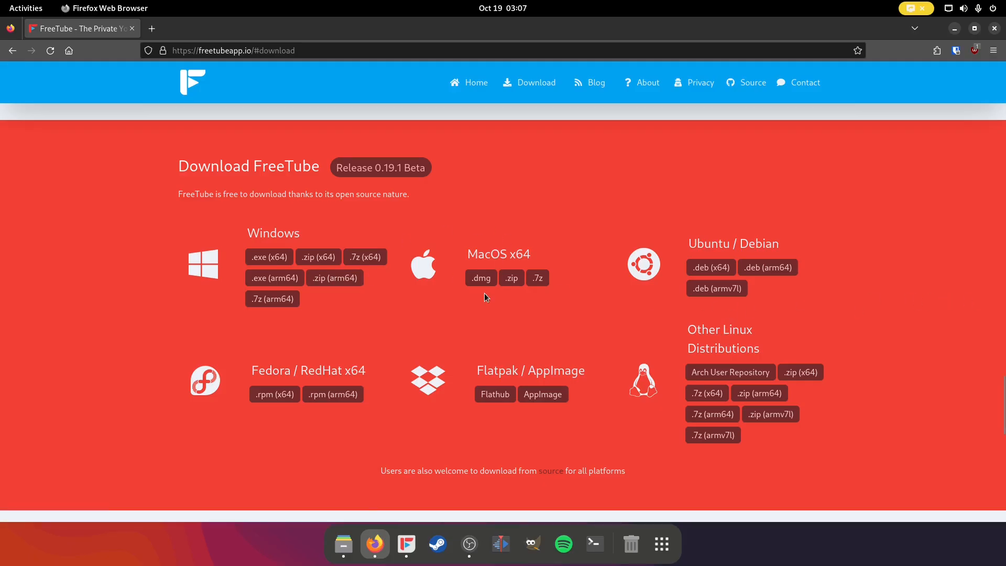
{"action": "mouse_move", "coordinate": [61, 450]}
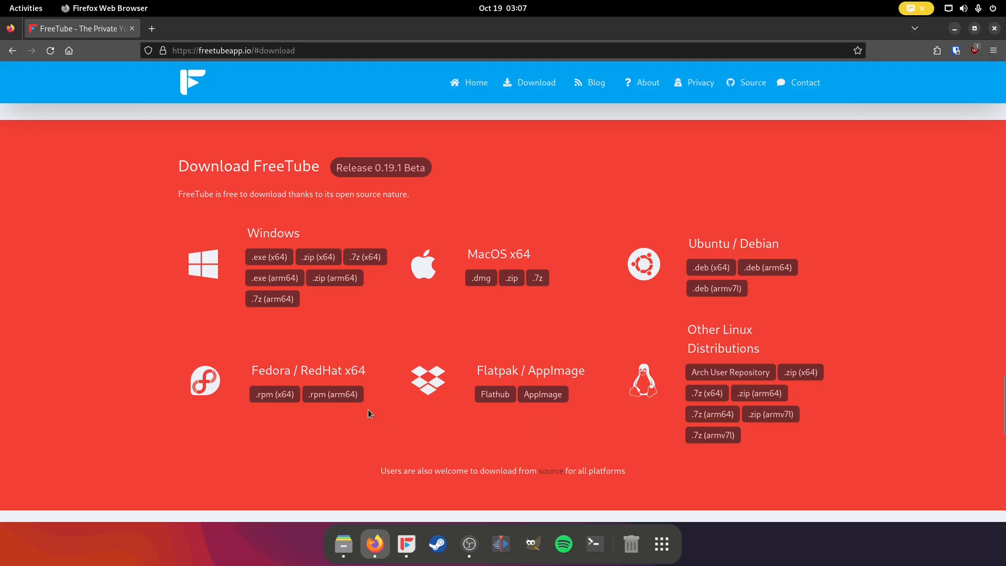
{"action": "mouse_move", "coordinate": [262, 407]}
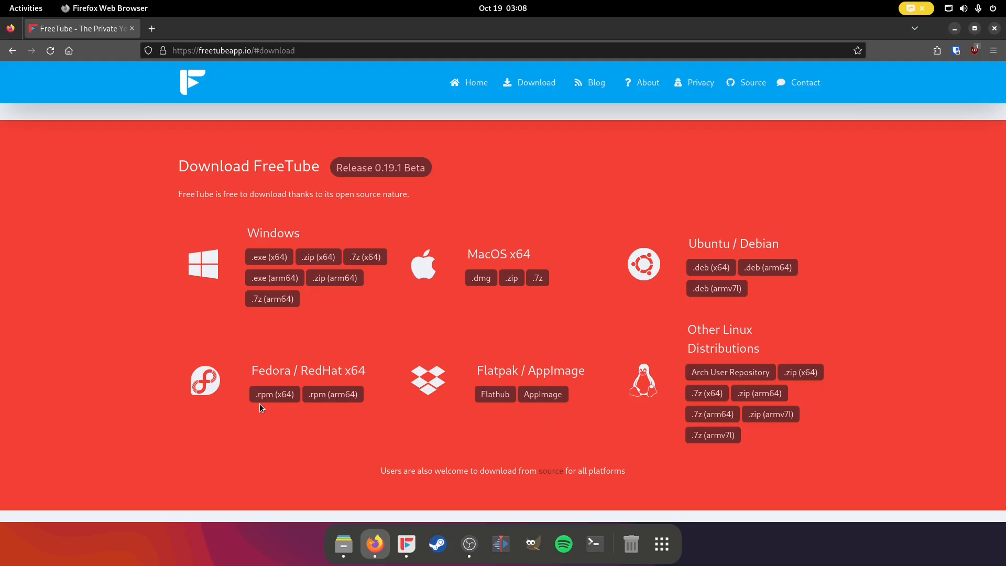
{"action": "mouse_move", "coordinate": [522, 417]}
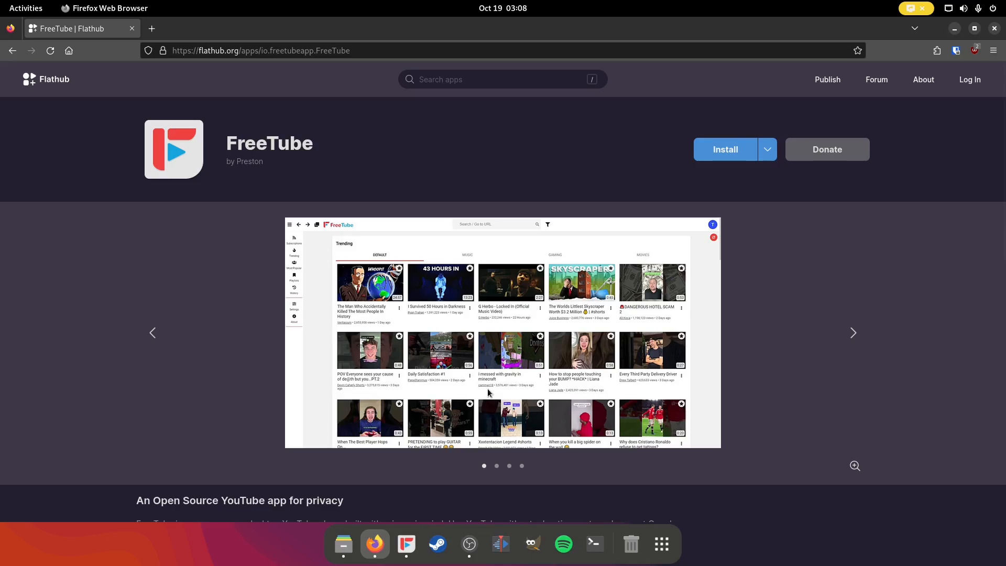
{"action": "mouse_move", "coordinate": [540, 243]}
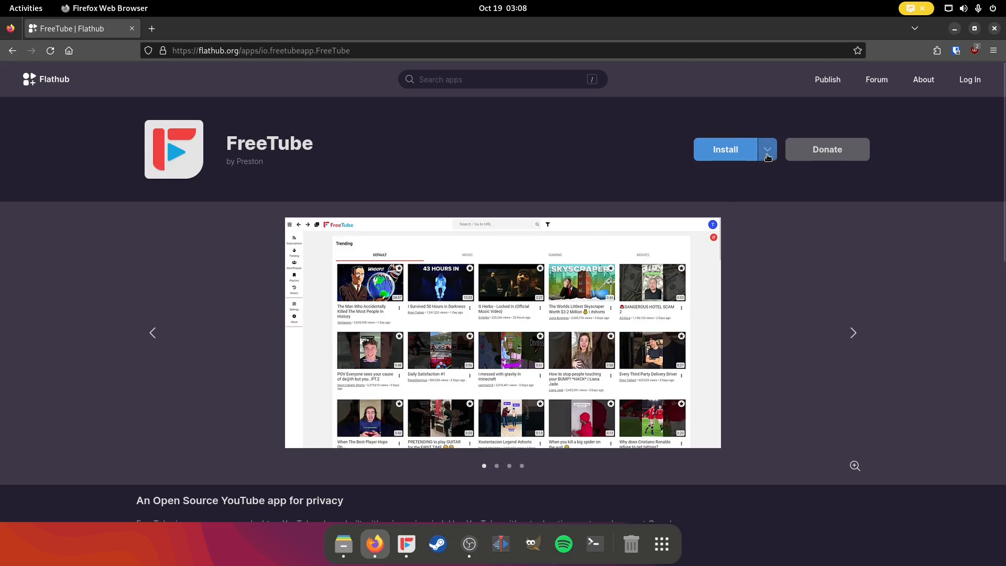
Step: Go to FreeTube's Flathub page from the Flatpak / AppImage download option
{"action": "left_click", "coordinate": [767, 149]}
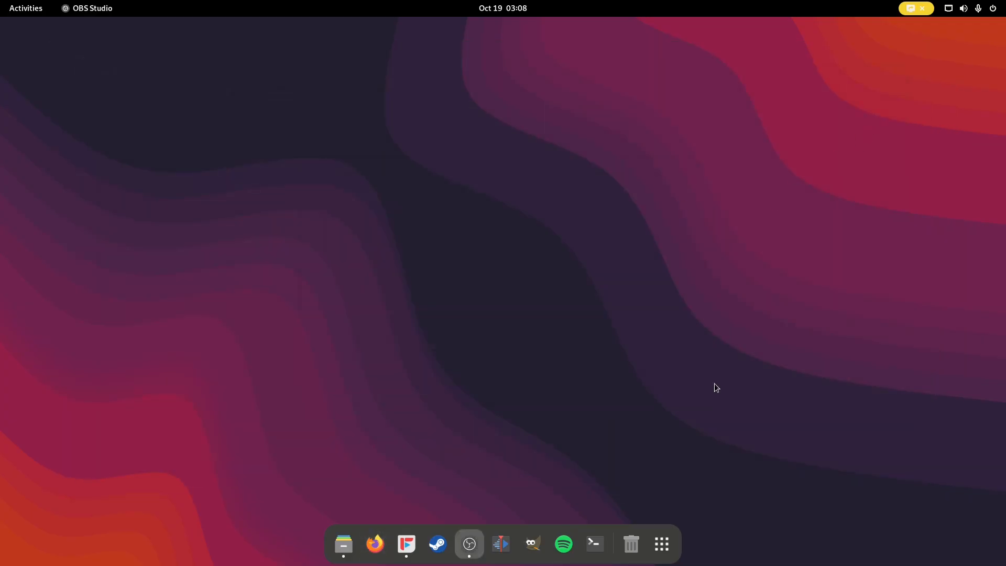
Step: Launch the FreeTube desktop app from the dock, landing on its Settings page
{"action": "left_click", "coordinate": [406, 544]}
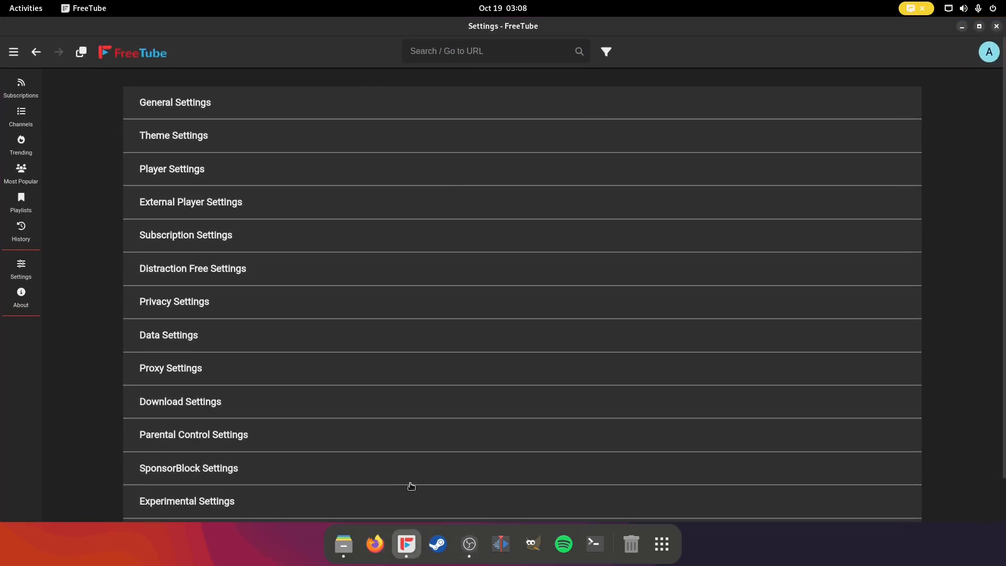
{"action": "mouse_move", "coordinate": [57, 256]}
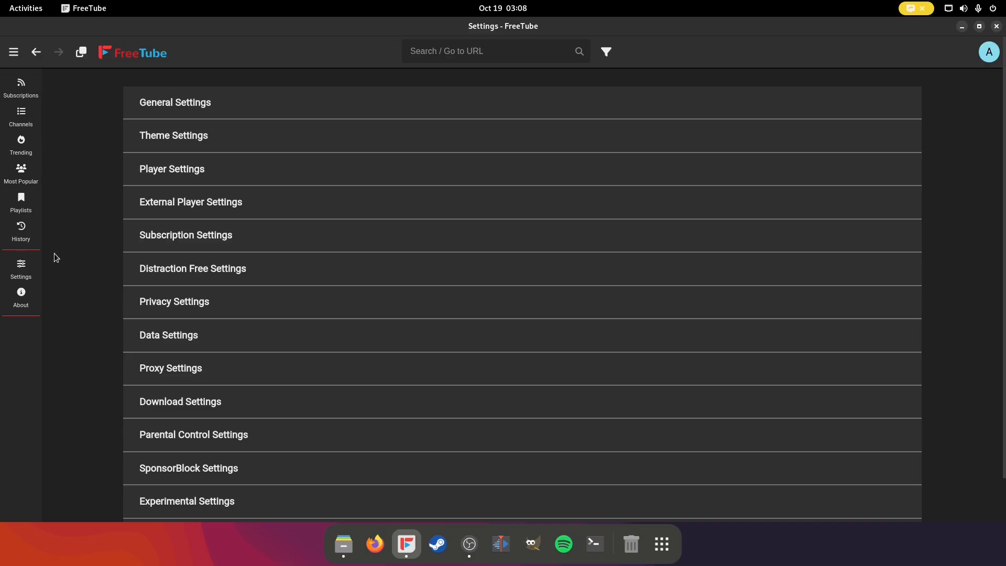
Step: View FreeTube's About page for v0.19.1 Beta, visit its GitHub repository and return to the app
{"action": "left_click", "coordinate": [21, 295]}
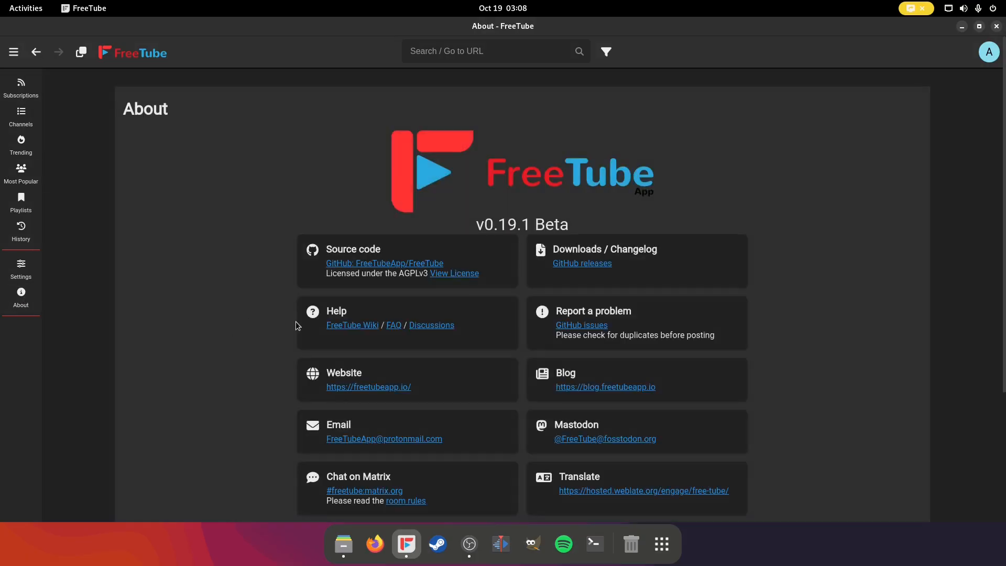
{"action": "scroll", "scroll_direction": "down", "scroll_amount": 3}
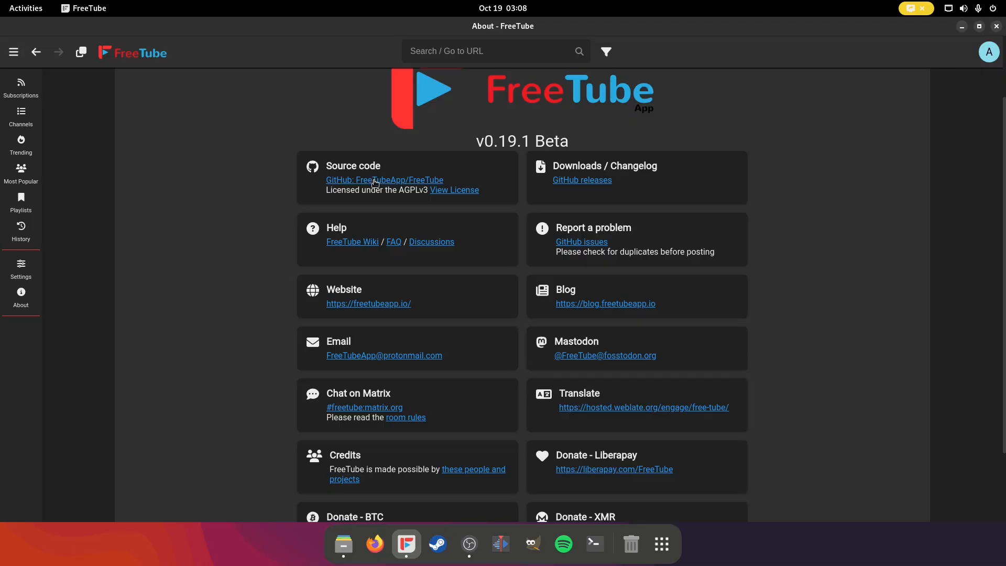
{"action": "left_click", "coordinate": [383, 180]}
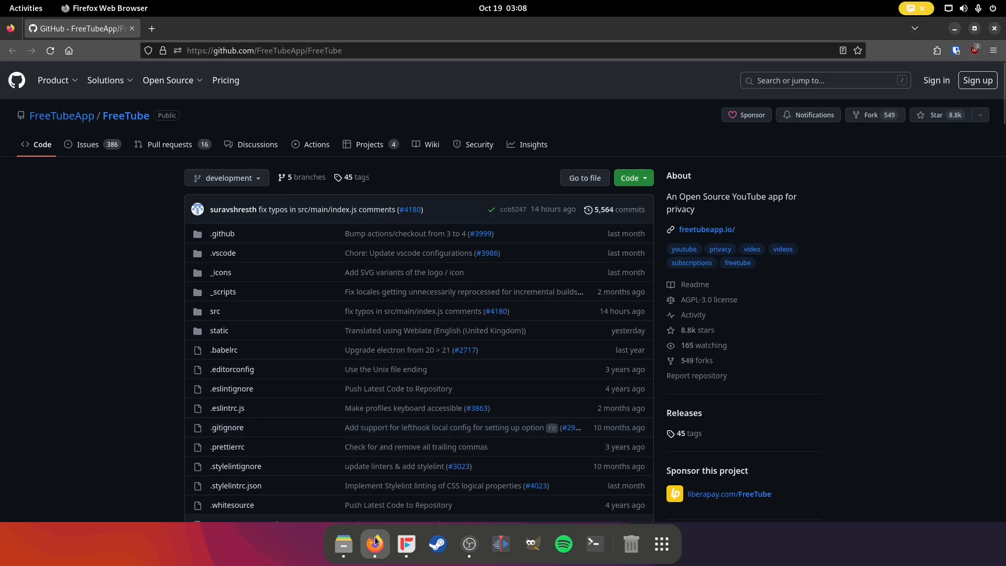
{"action": "mouse_move", "coordinate": [406, 542]}
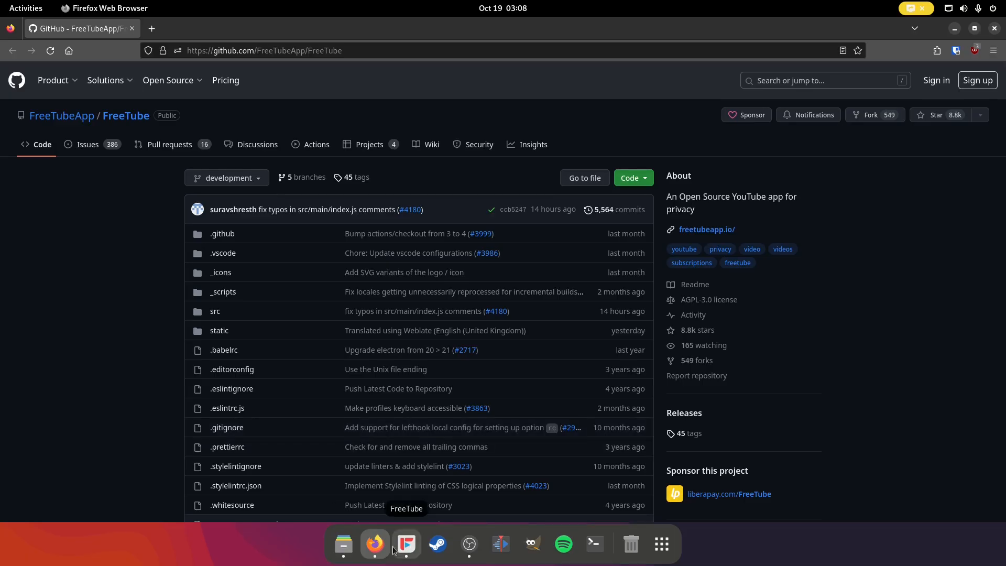
{"action": "left_click", "coordinate": [407, 543]}
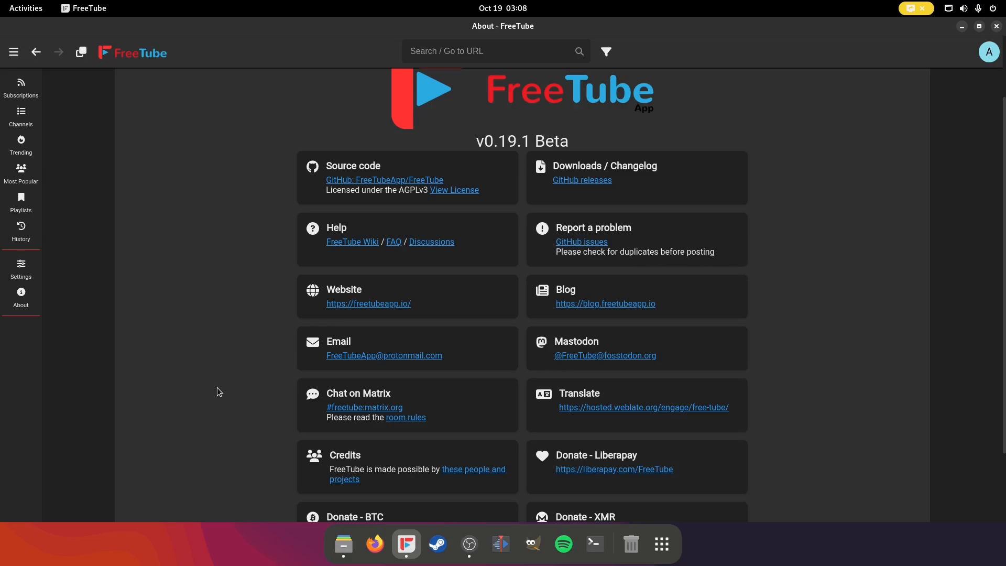
{"action": "mouse_move", "coordinate": [226, 351]}
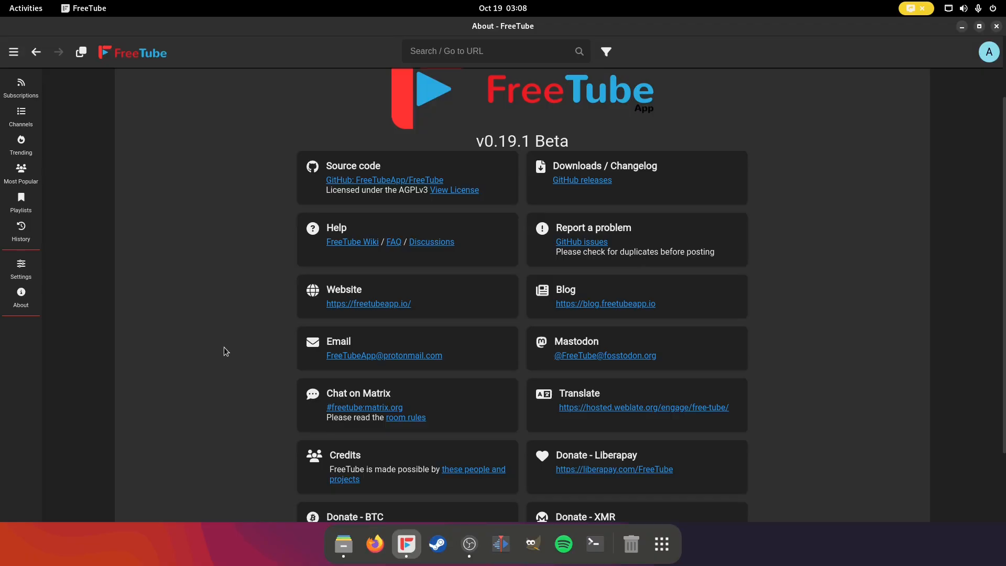
{"action": "mouse_move", "coordinate": [239, 352]}
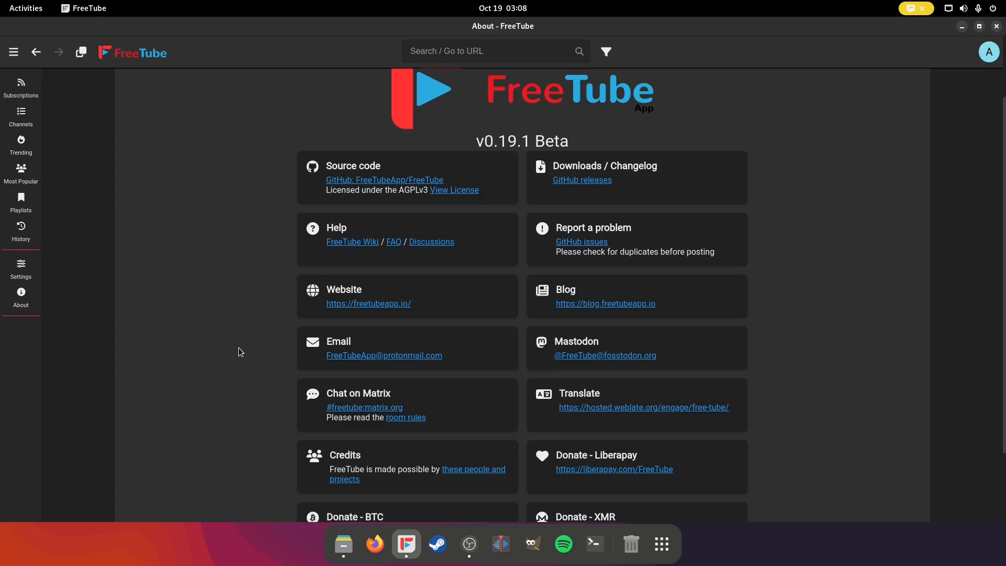
{"action": "mouse_move", "coordinate": [400, 388]}
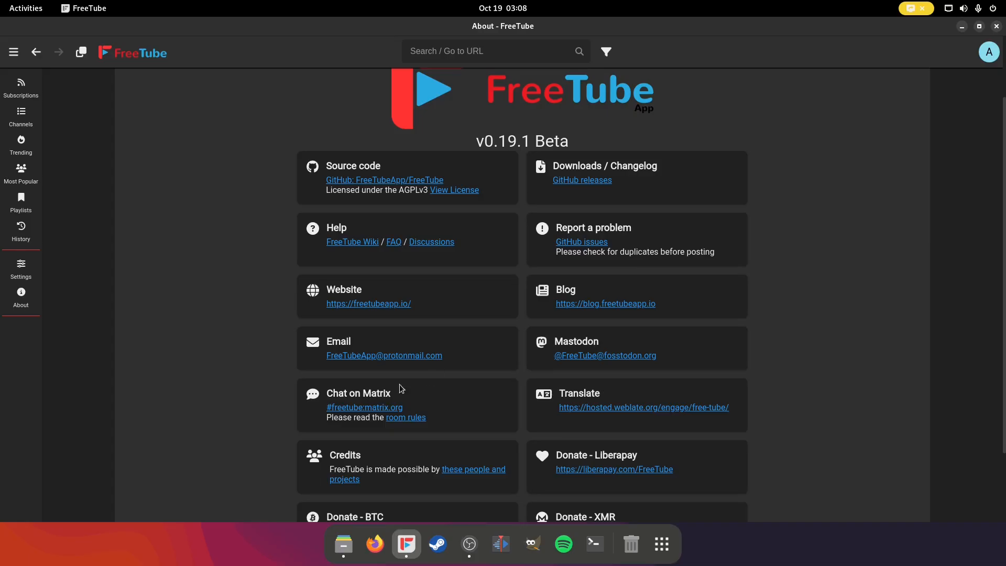
{"action": "scroll", "scroll_direction": "down", "scroll_amount": 3}
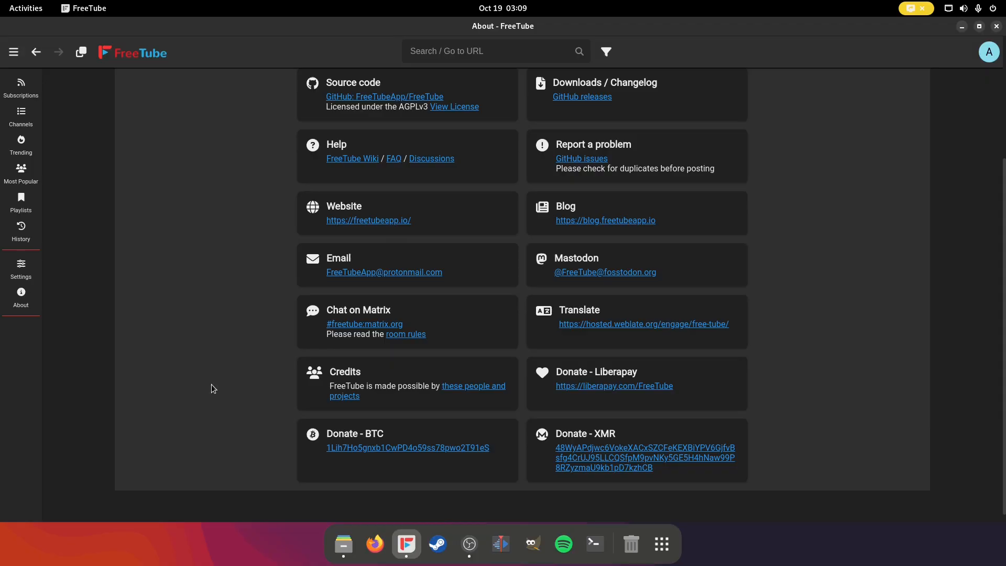
{"action": "mouse_move", "coordinate": [340, 368]}
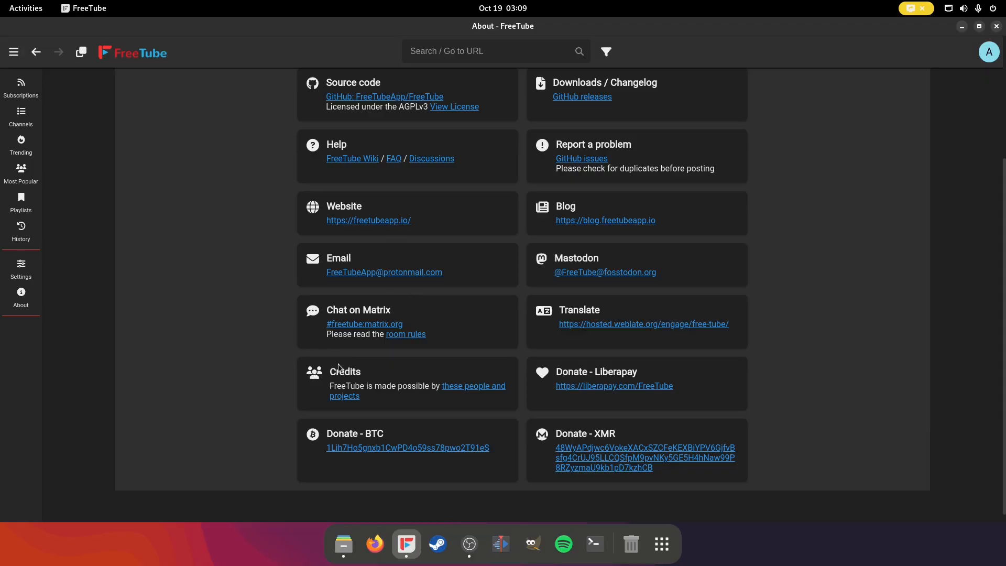
{"action": "mouse_move", "coordinate": [655, 286]}
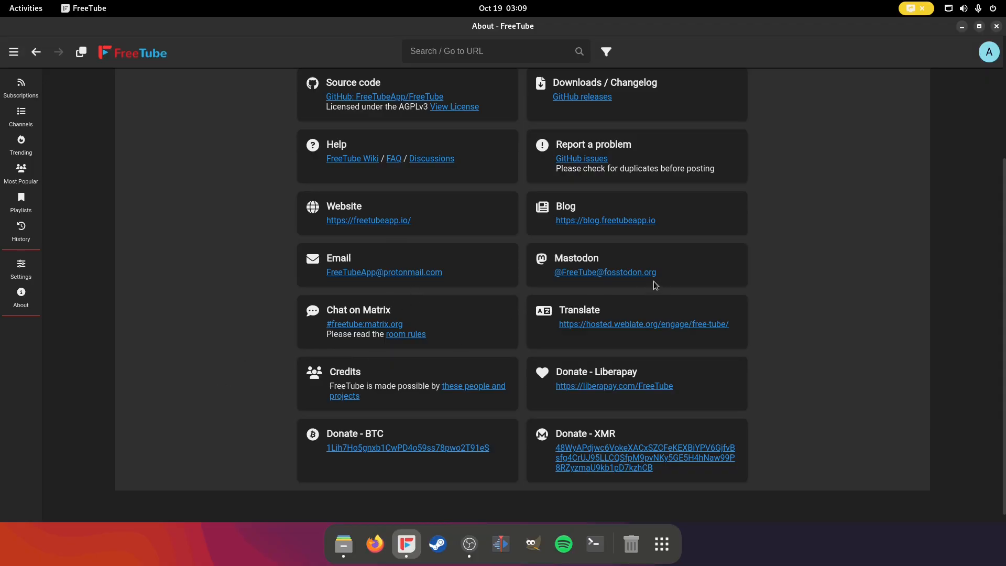
{"action": "mouse_move", "coordinate": [398, 324]}
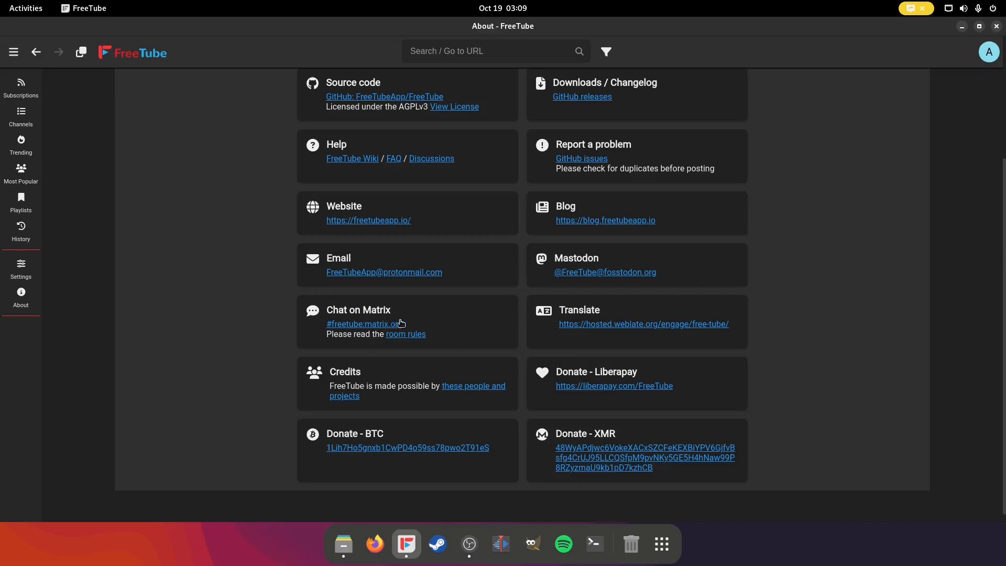
{"action": "mouse_move", "coordinate": [398, 331]}
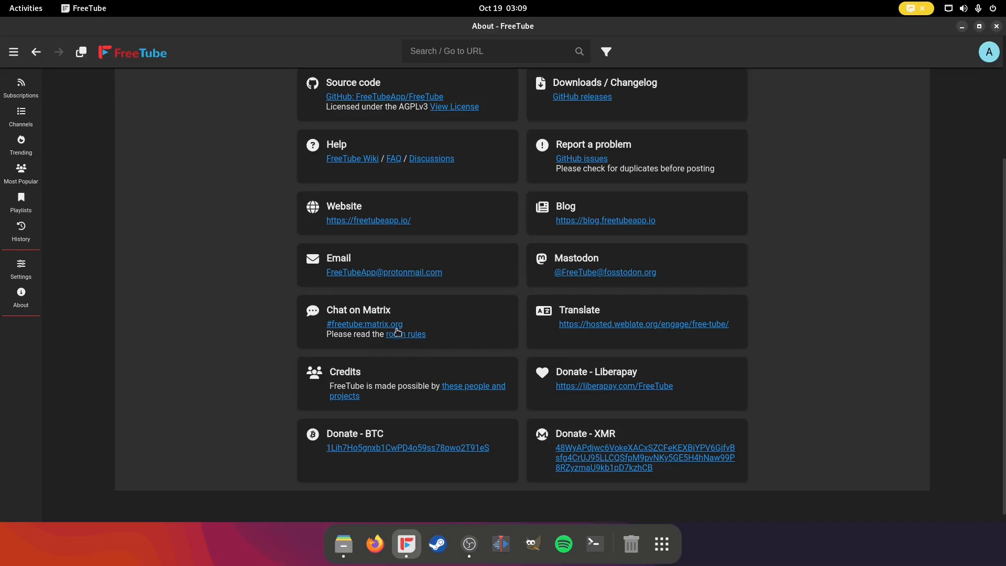
{"action": "mouse_move", "coordinate": [421, 455]}
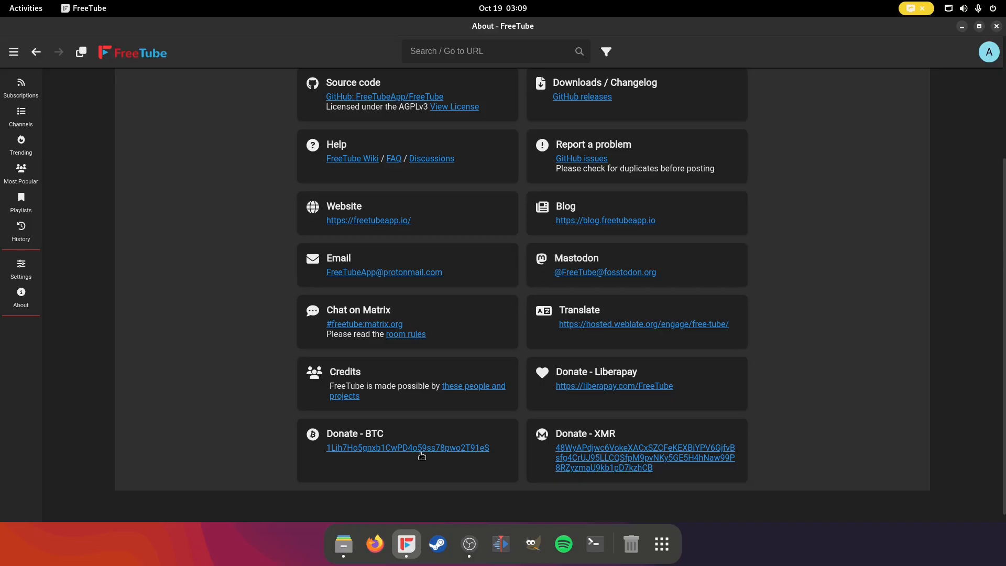
{"action": "mouse_move", "coordinate": [622, 453]}
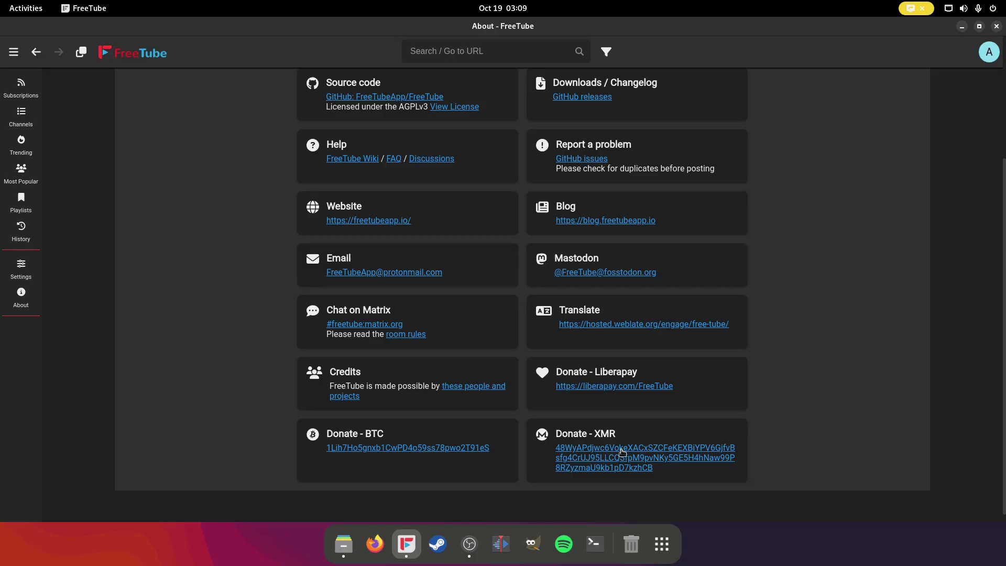
{"action": "mouse_move", "coordinate": [63, 366]}
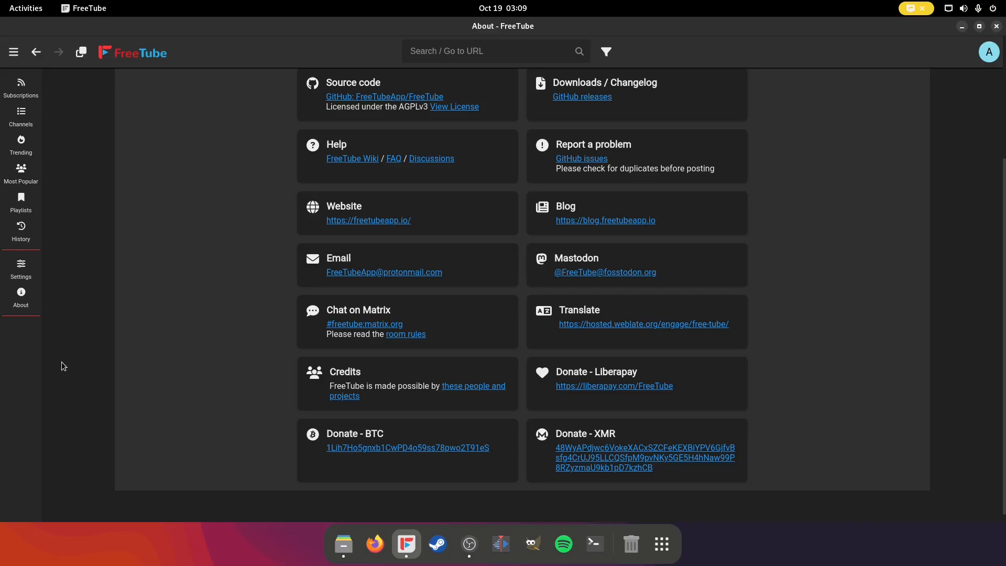
Step: Switch on Fetch Feeds from RSS in the Subscription Settings
{"action": "left_click", "coordinate": [21, 268]}
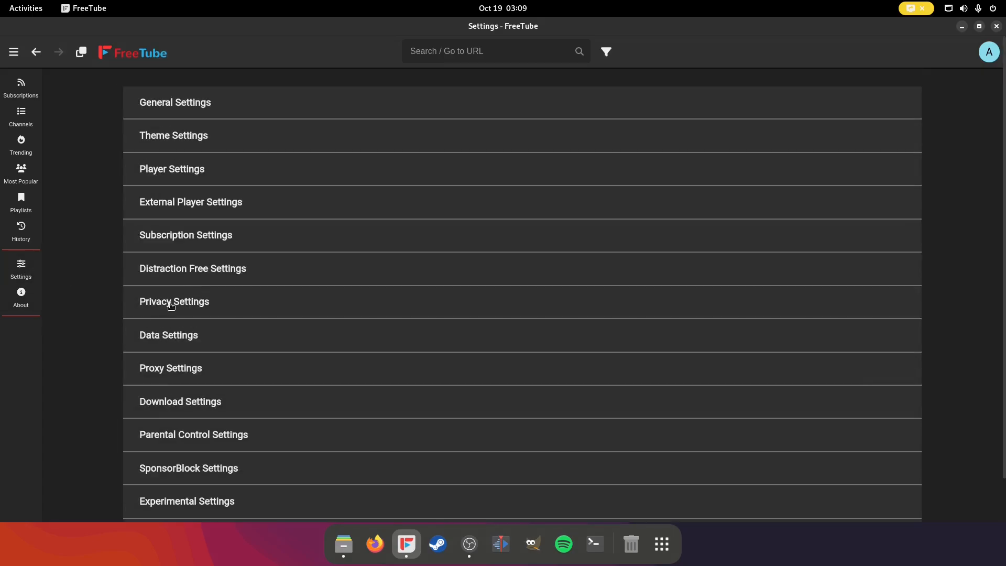
{"action": "mouse_move", "coordinate": [107, 327]}
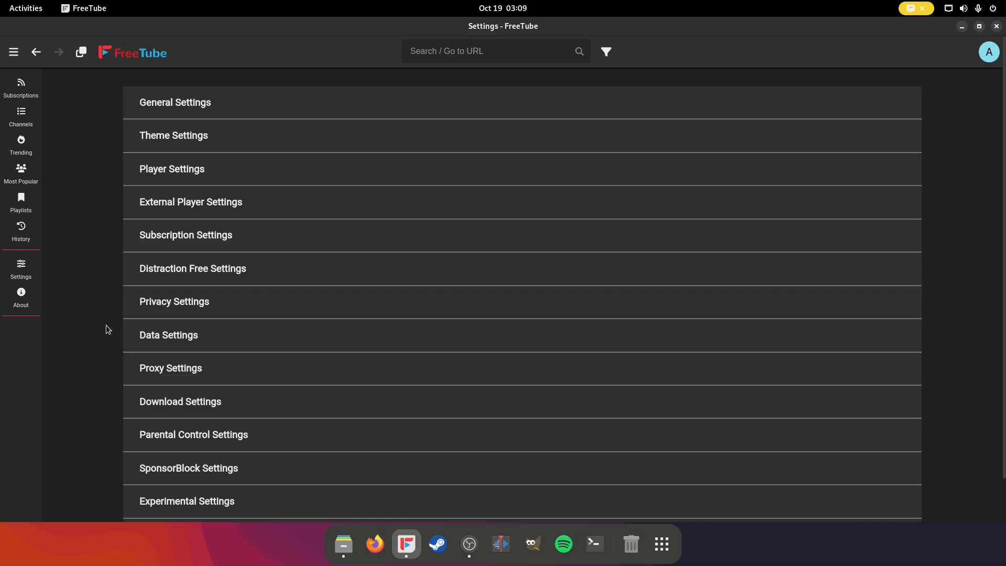
{"action": "mouse_move", "coordinate": [224, 236]}
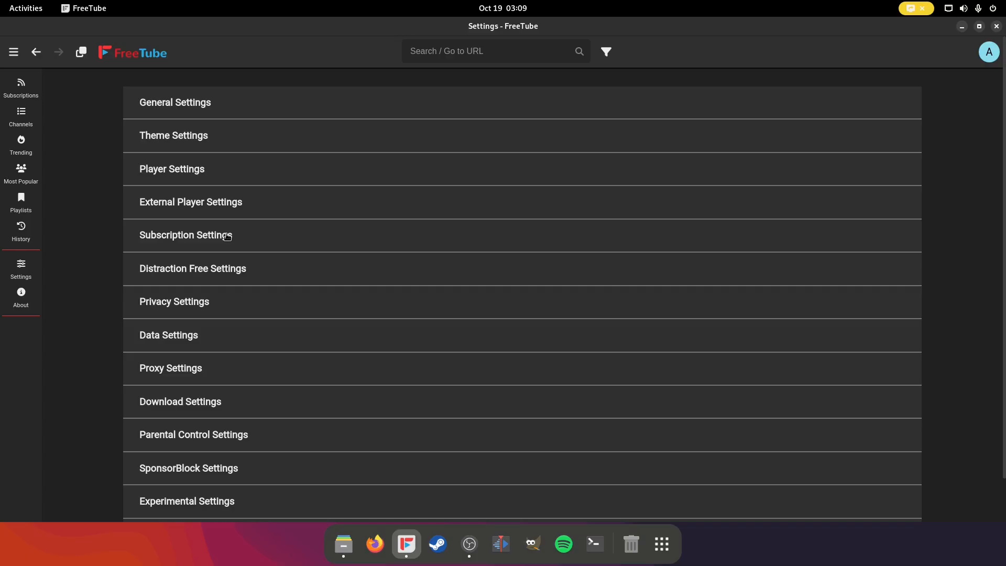
{"action": "left_click", "coordinate": [185, 235]}
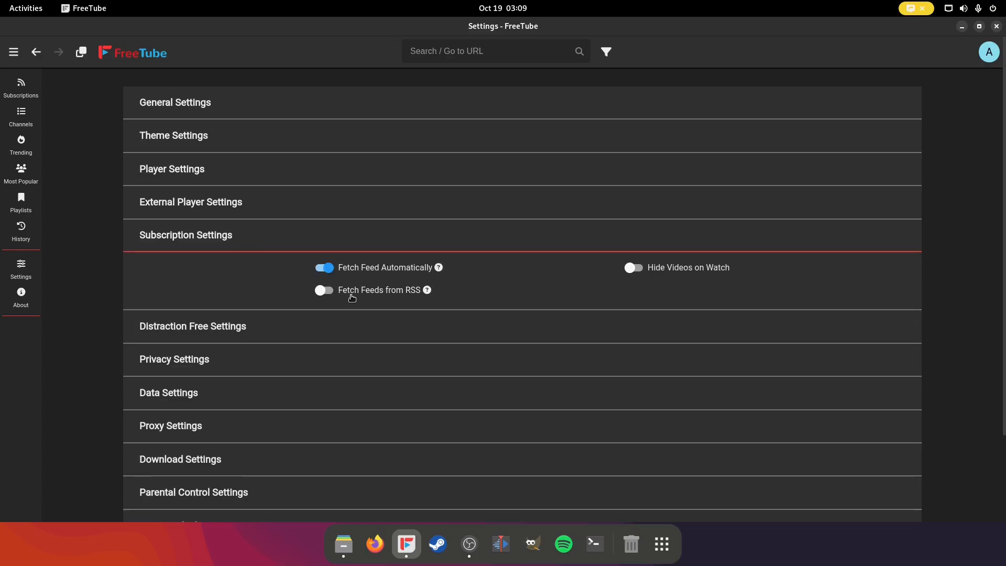
{"action": "left_click", "coordinate": [324, 289]}
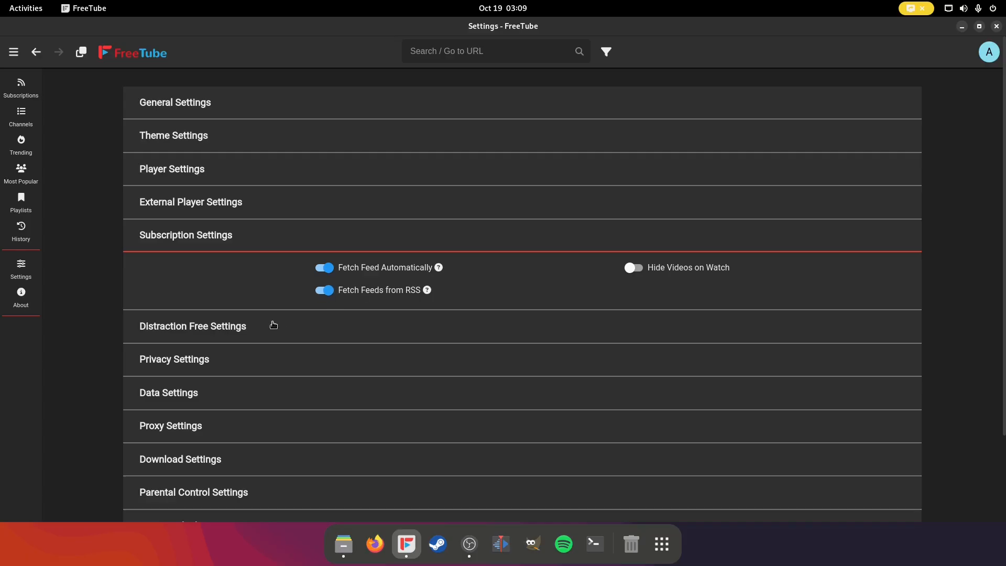
{"action": "left_click", "coordinate": [185, 235]}
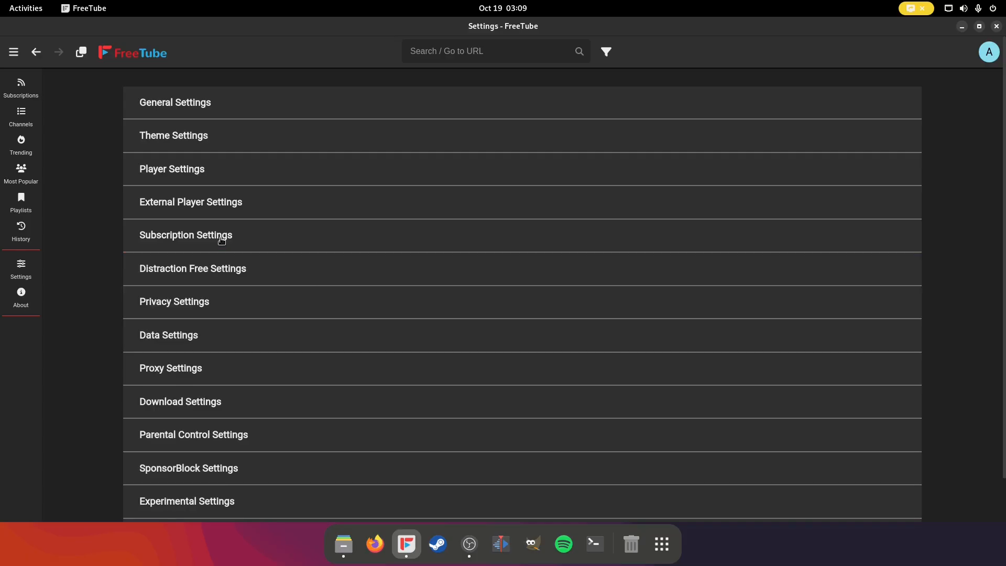
Step: Expand Data Settings to show the subscription import and export options
{"action": "left_click", "coordinate": [169, 335]}
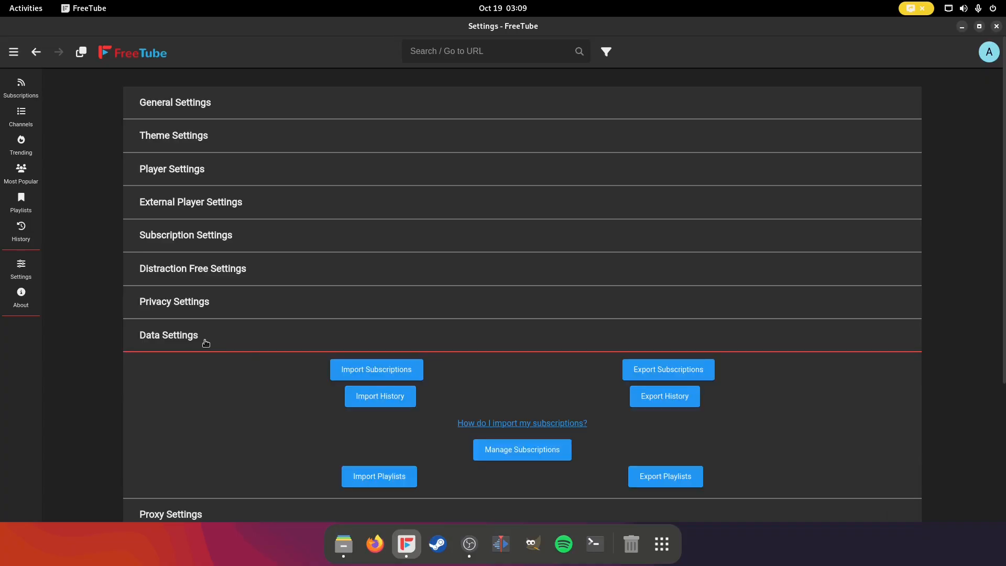
{"action": "scroll", "scroll_direction": "down", "scroll_amount": 3}
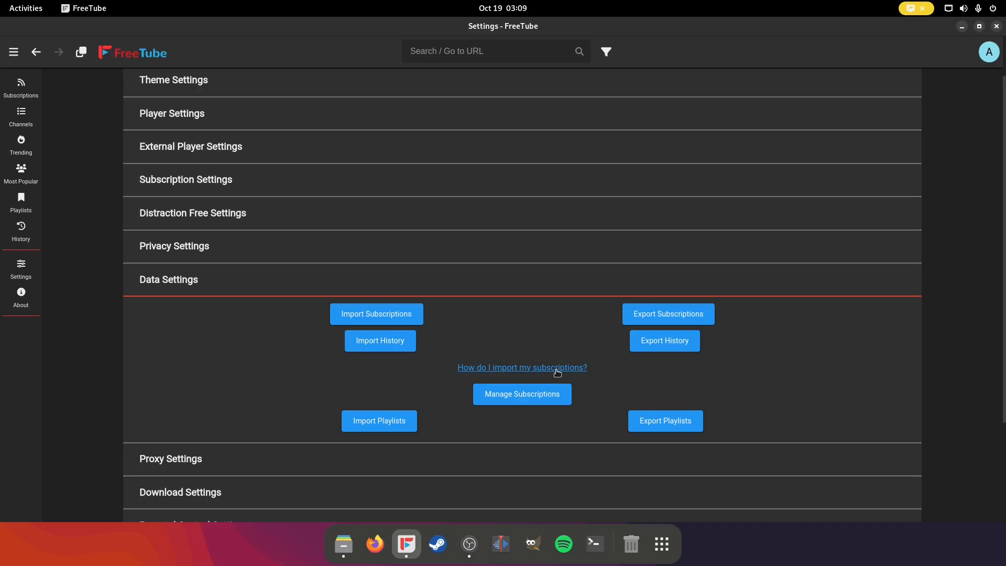
{"action": "mouse_move", "coordinate": [560, 373]}
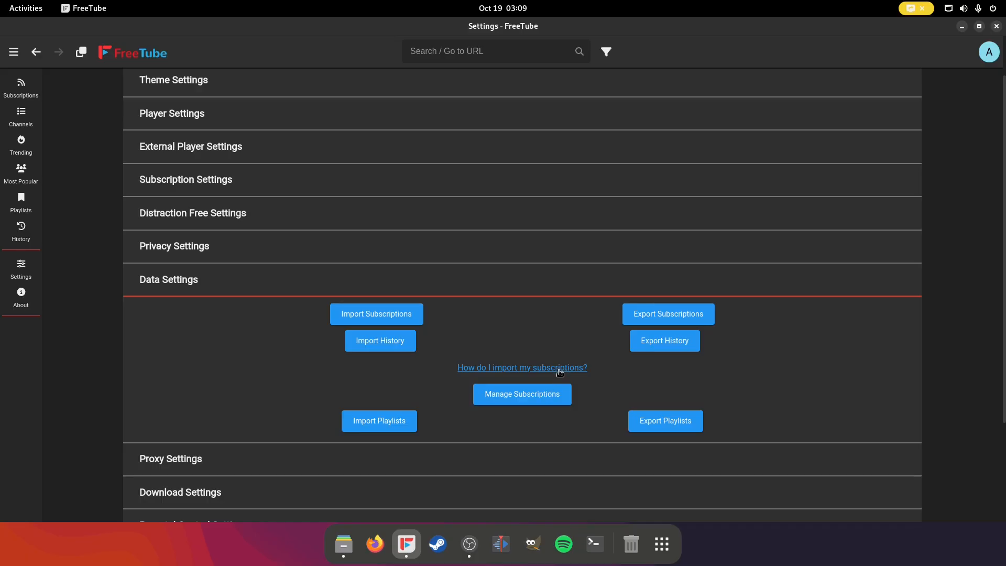
Step: Open FreeTube's 'Importing your Subscriptions' guide in Firefox and skim through it
{"action": "left_click", "coordinate": [522, 367]}
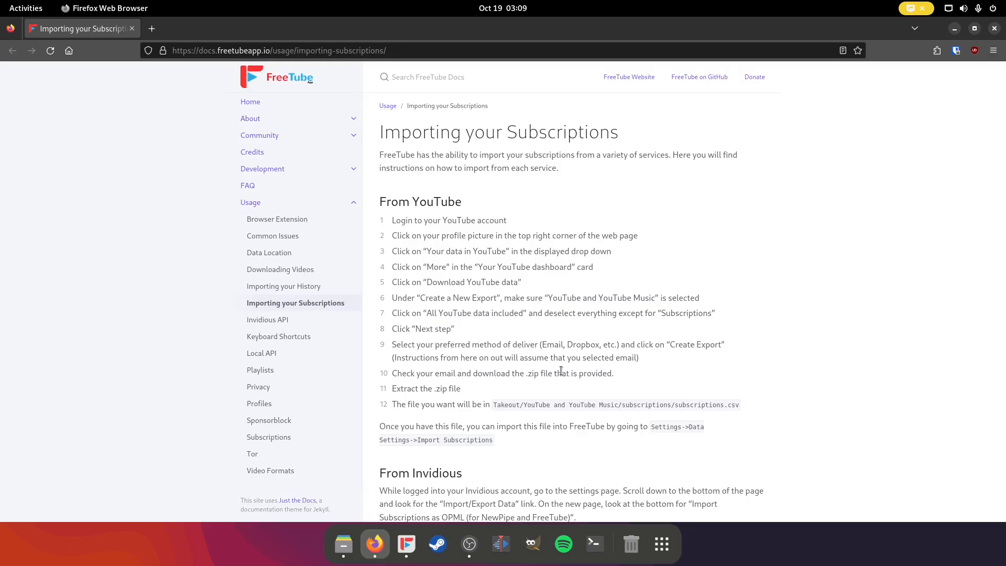
{"action": "mouse_move", "coordinate": [707, 398]}
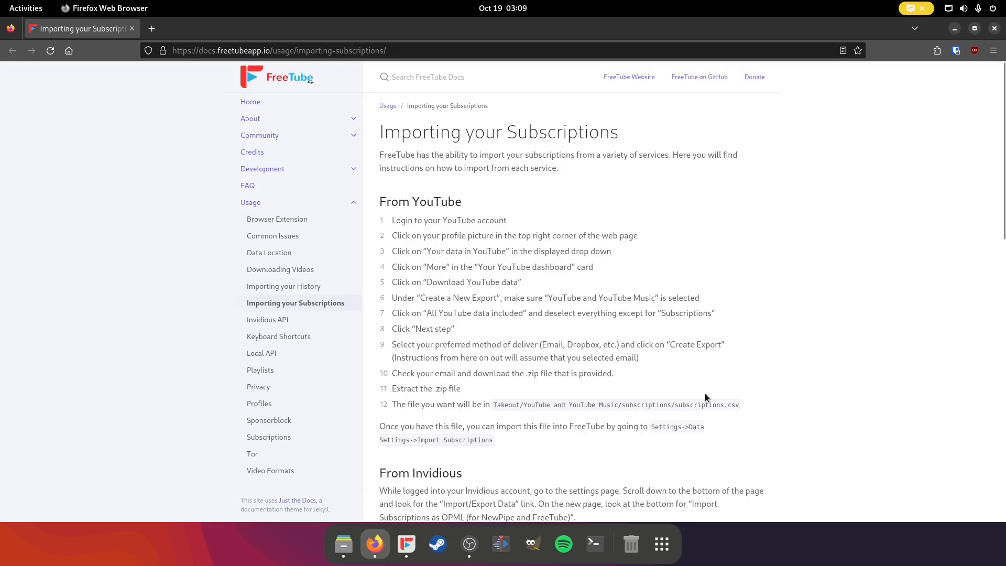
{"action": "mouse_move", "coordinate": [838, 404]}
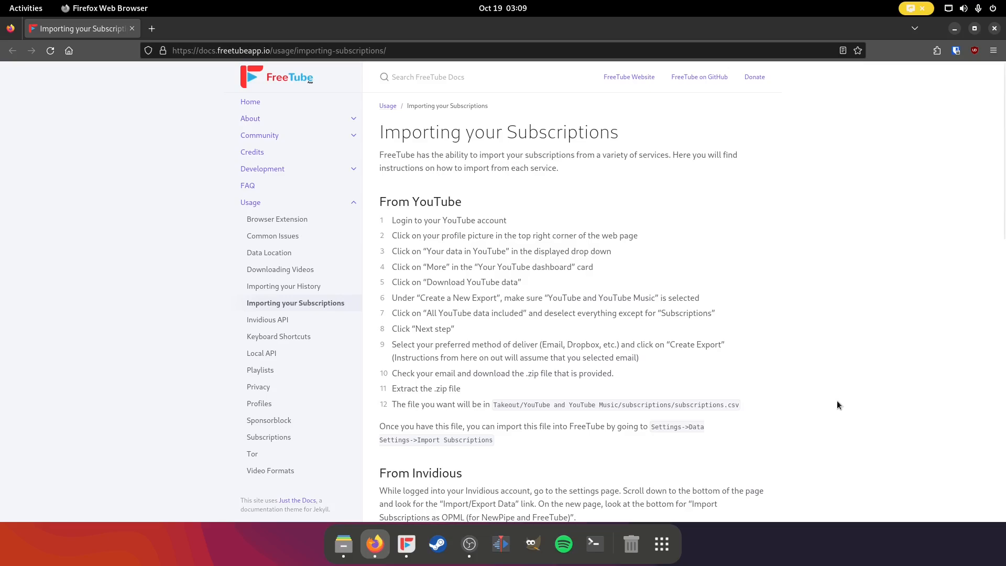
{"action": "scroll", "scroll_direction": "down", "scroll_amount": 3}
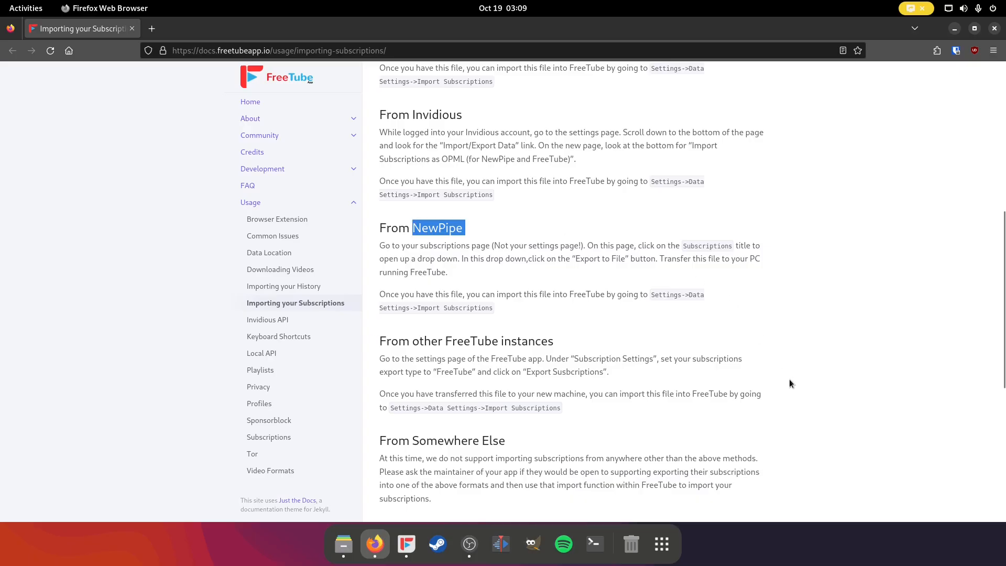
{"action": "scroll", "scroll_direction": "up", "scroll_amount": 3}
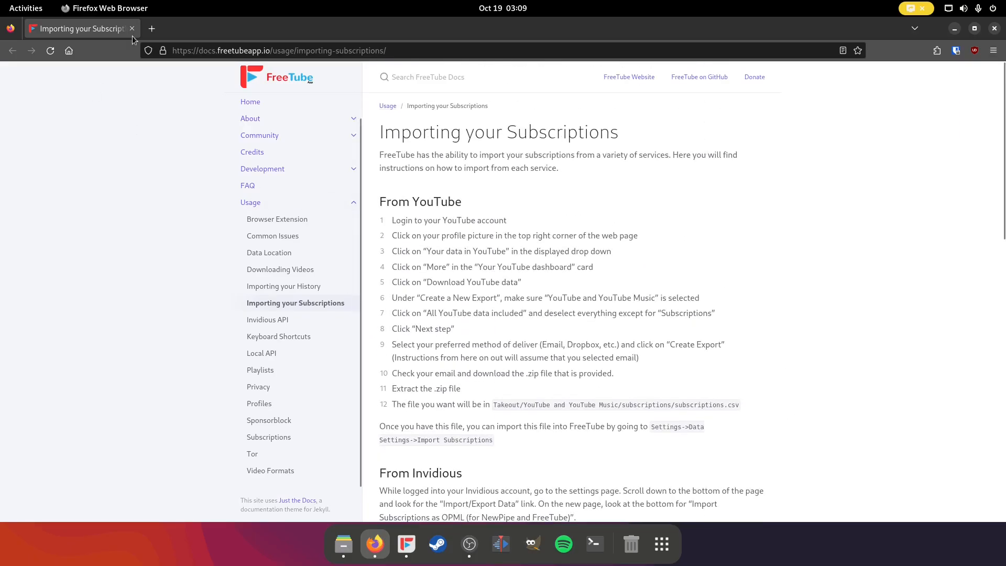
Step: Load signed-in youtube.com in a new Firefox tab and bring up the account menu from the profile picture
{"action": "left_click", "coordinate": [151, 29]}
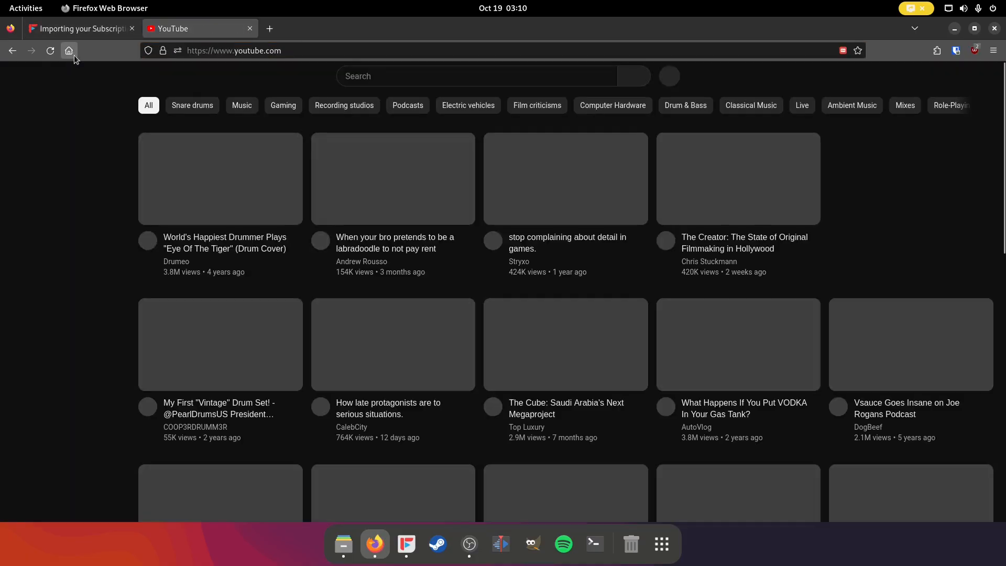
{"action": "left_click", "coordinate": [69, 50]}
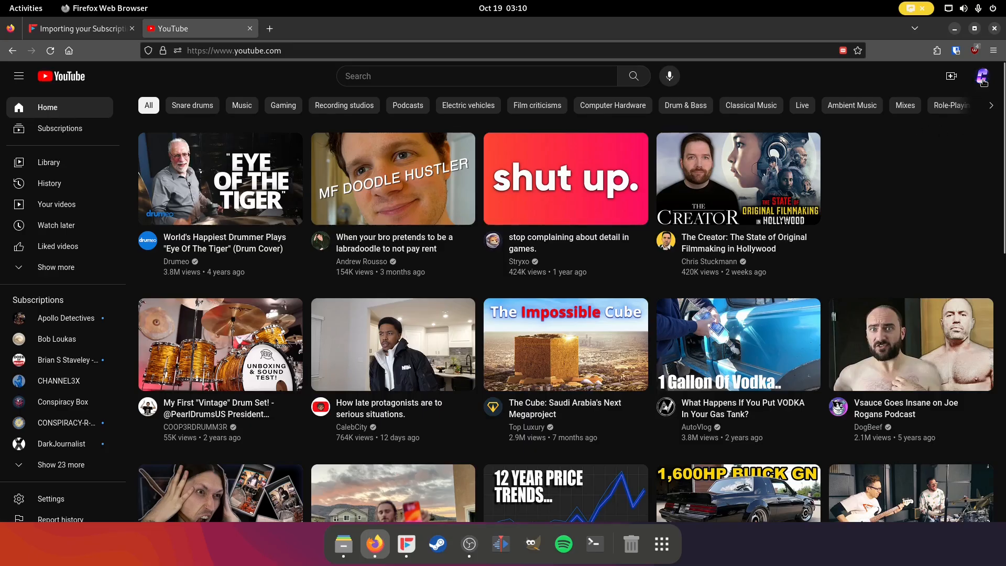
{"action": "left_click", "coordinate": [981, 75]}
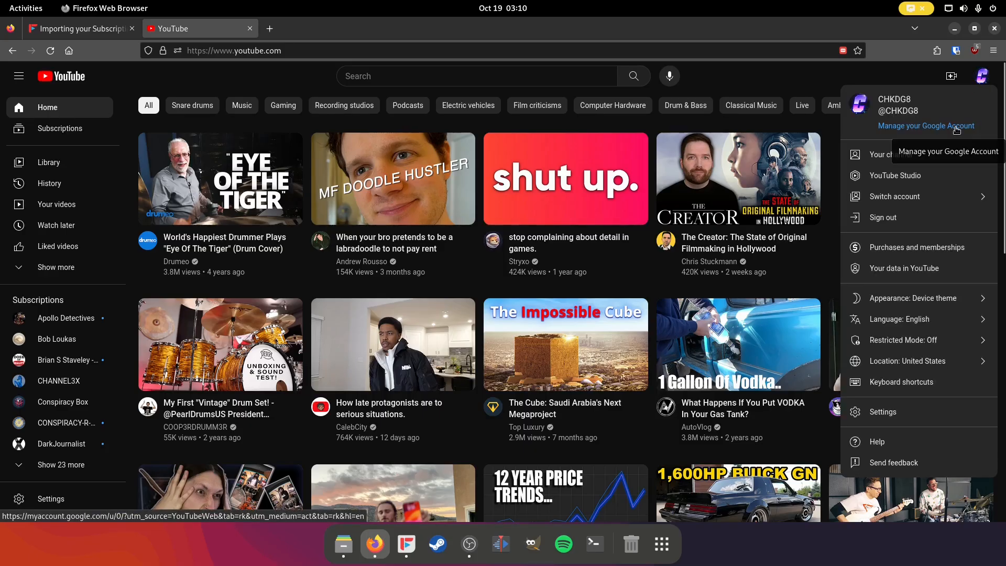
{"action": "left_click", "coordinate": [926, 126]}
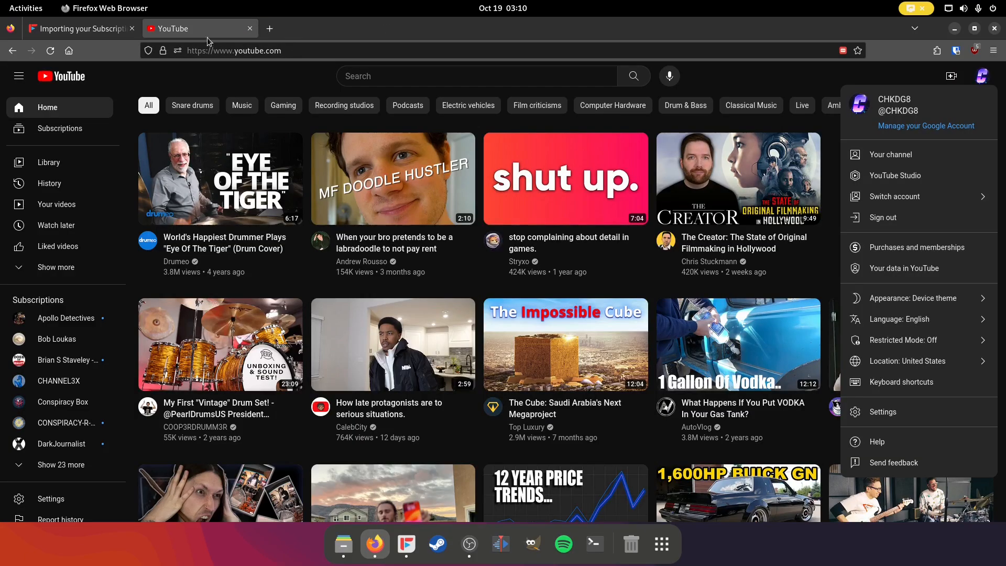
{"action": "mouse_move", "coordinate": [212, 40]}
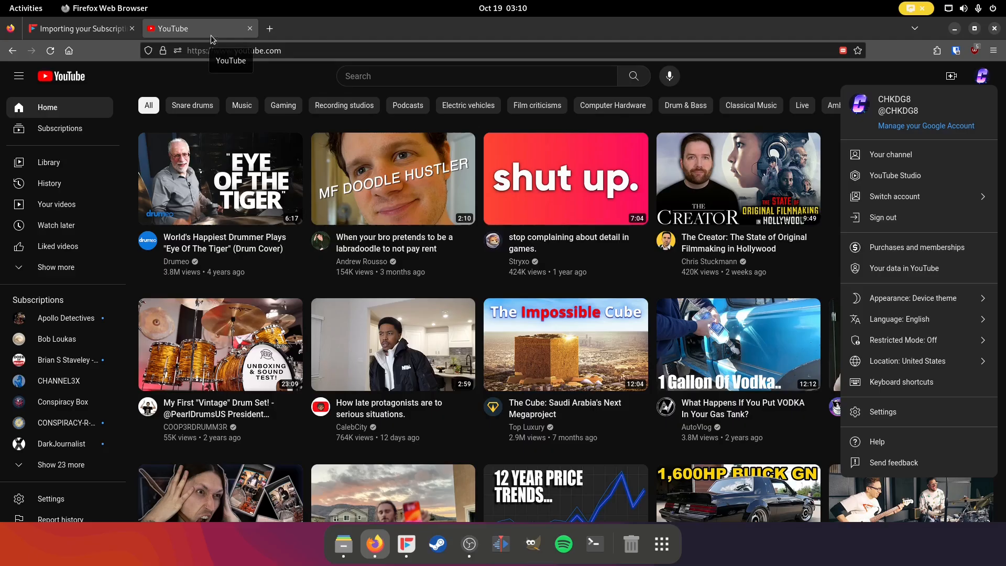
{"action": "left_click", "coordinate": [250, 29]}
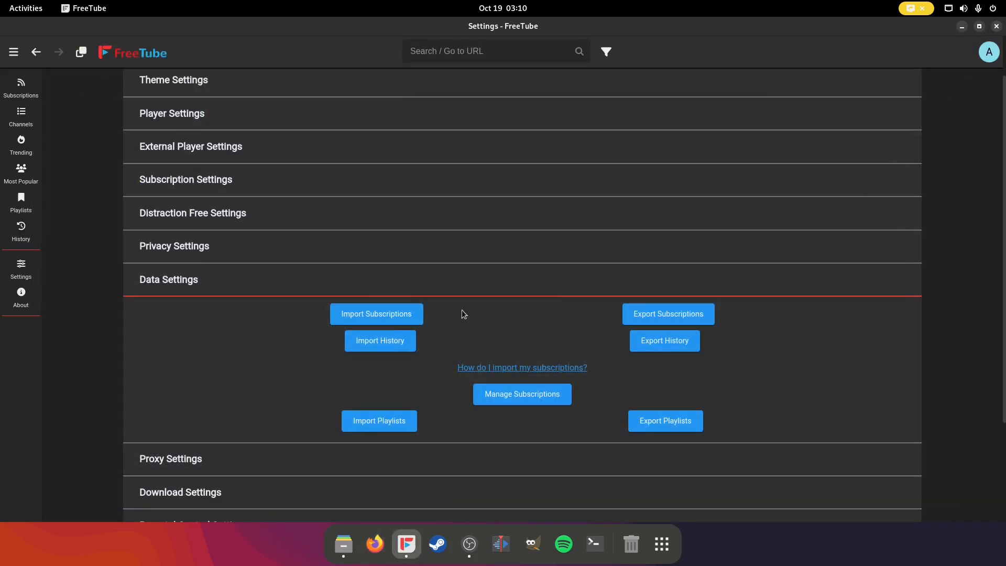
{"action": "mouse_move", "coordinate": [192, 356]}
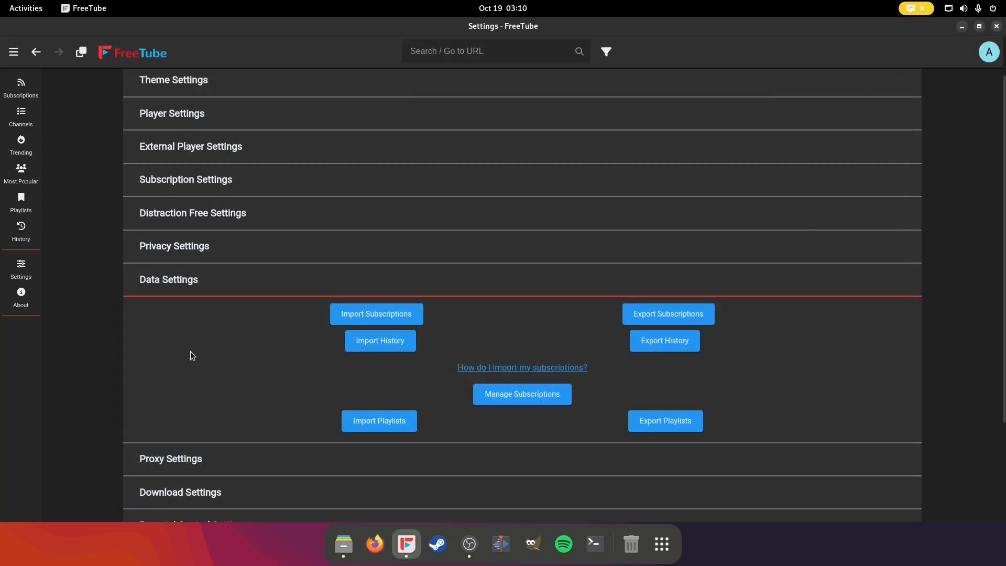
{"action": "mouse_move", "coordinate": [343, 555]}
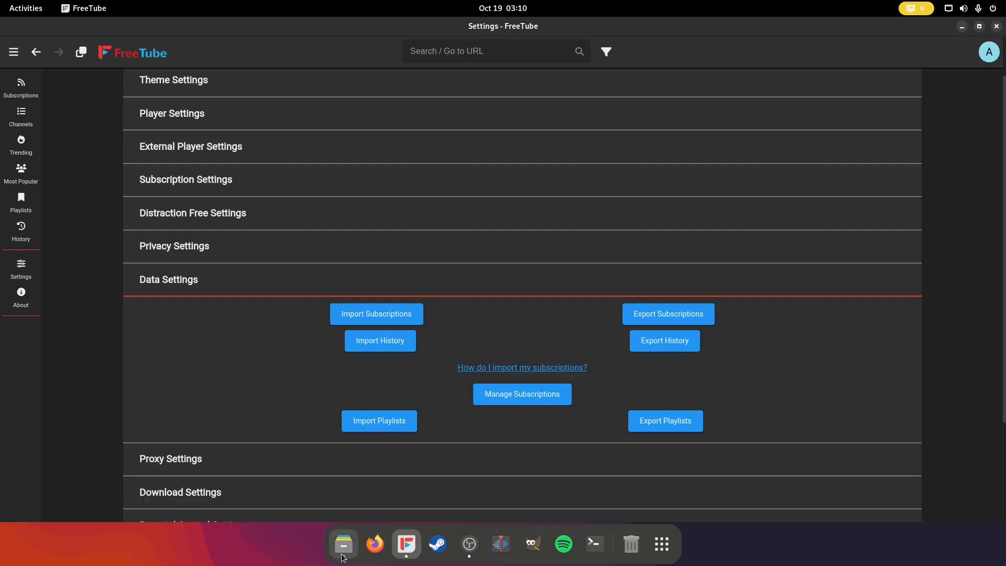
Step: Switch back to FreeTube and show the Trending videos page
{"action": "left_click", "coordinate": [344, 544]}
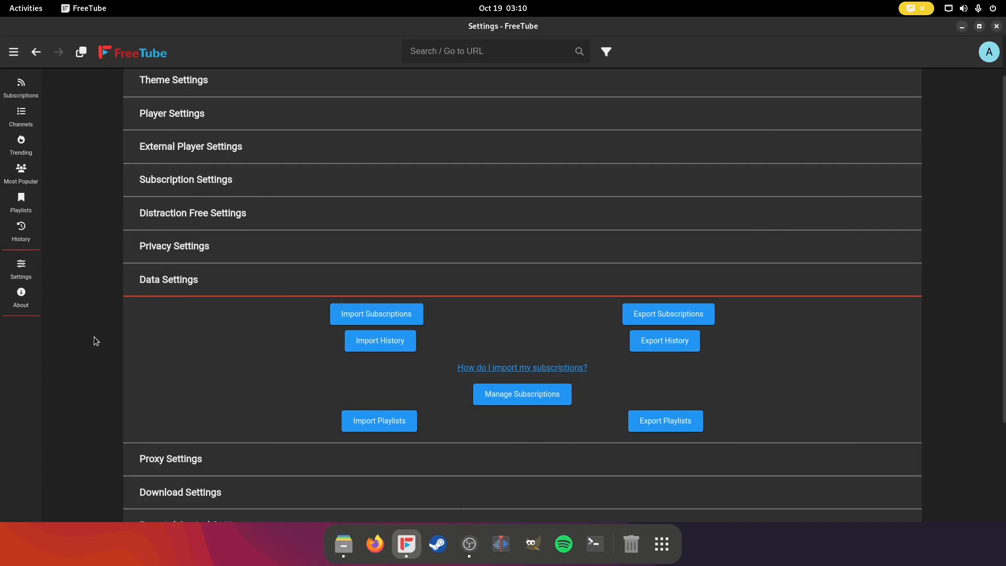
{"action": "left_click", "coordinate": [21, 146]}
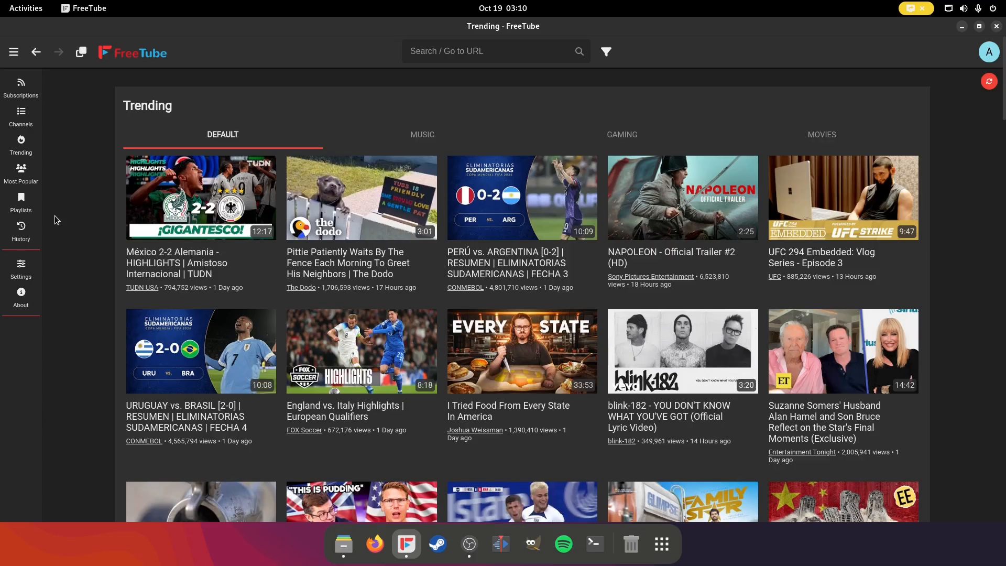
Step: Show the Most Popular page and the profile selector listing only All Channels
{"action": "left_click", "coordinate": [20, 173]}
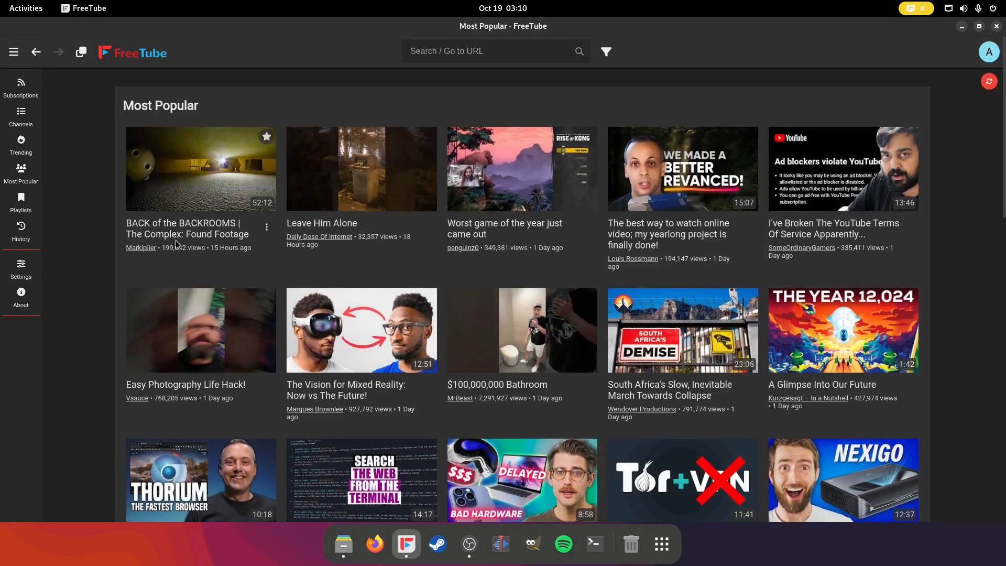
{"action": "left_click", "coordinate": [988, 51]}
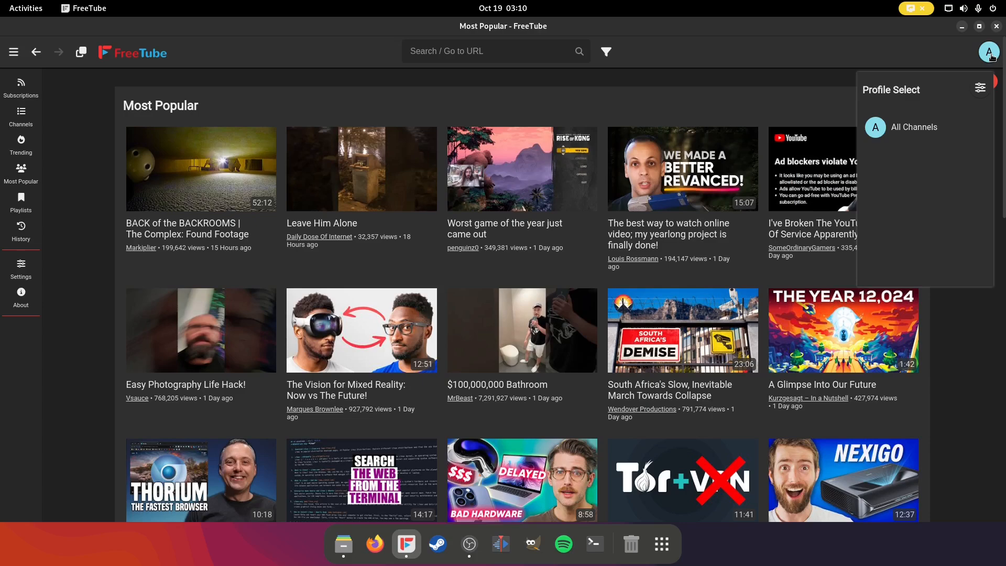
{"action": "mouse_move", "coordinate": [860, 59]}
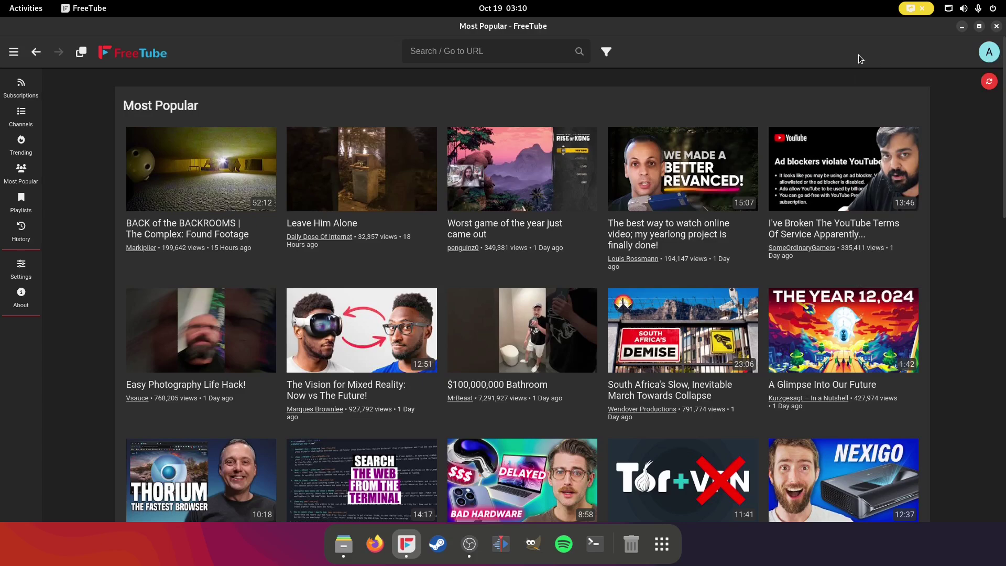
{"action": "mouse_move", "coordinate": [24, 292]}
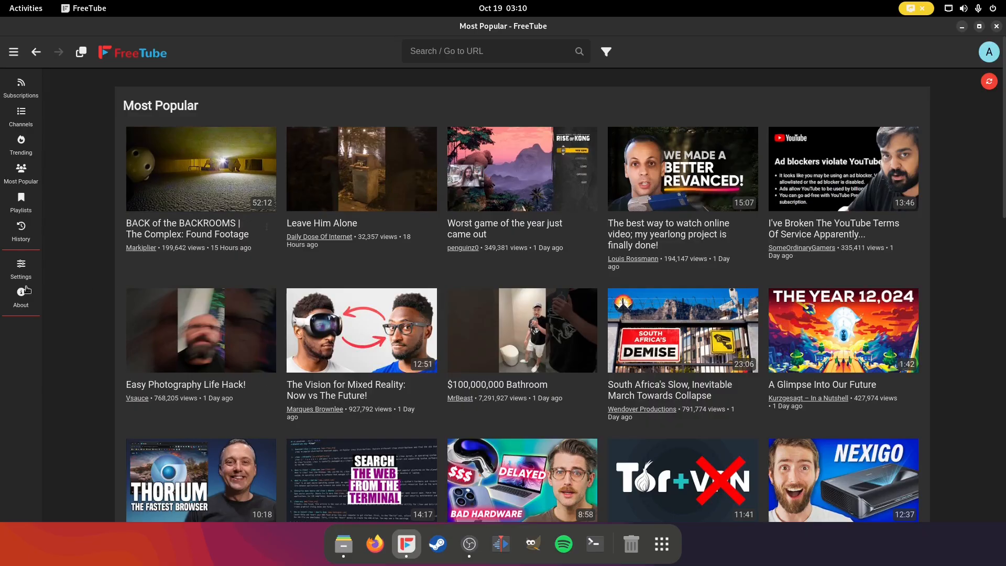
Step: From Data Settings, start Import Subscriptions and look in Downloads for a subscription file
{"action": "left_click", "coordinate": [21, 268]}
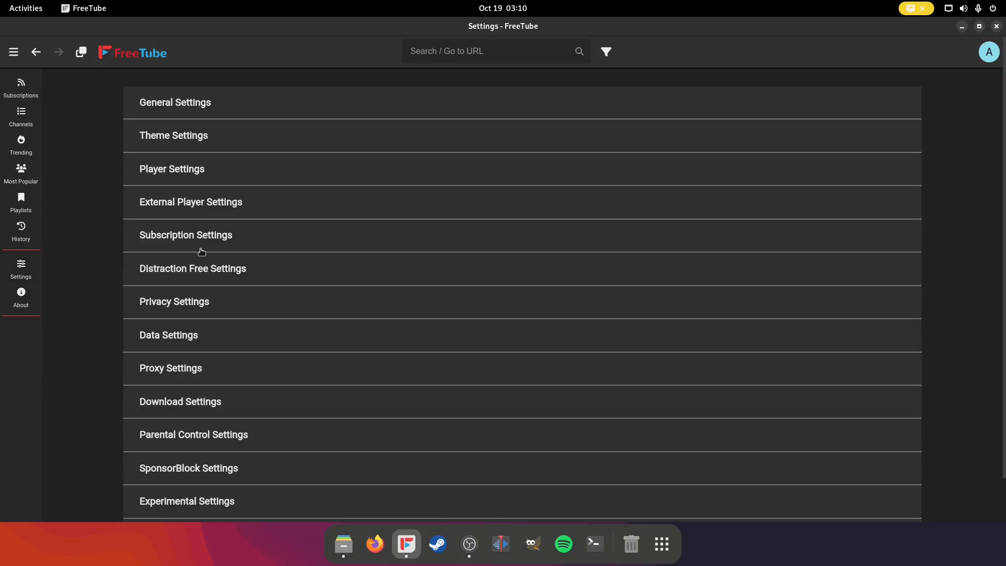
{"action": "left_click", "coordinate": [186, 235]}
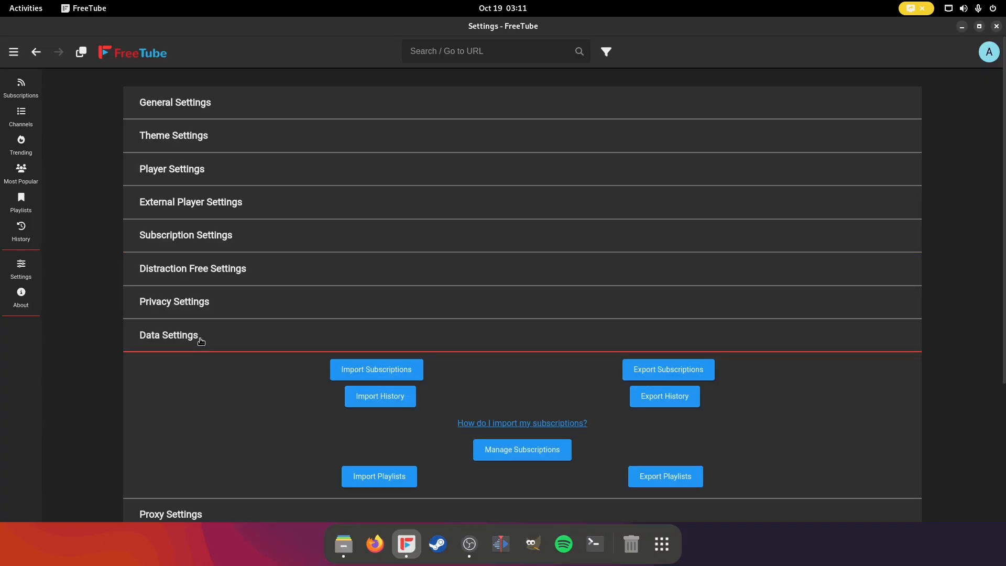
{"action": "left_click", "coordinate": [376, 369]}
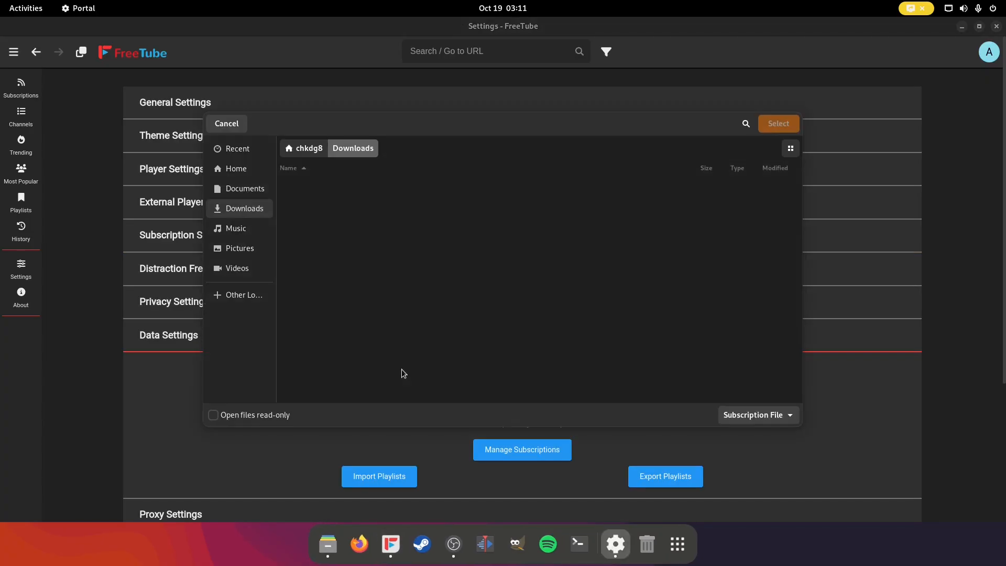
{"action": "mouse_move", "coordinate": [222, 136]}
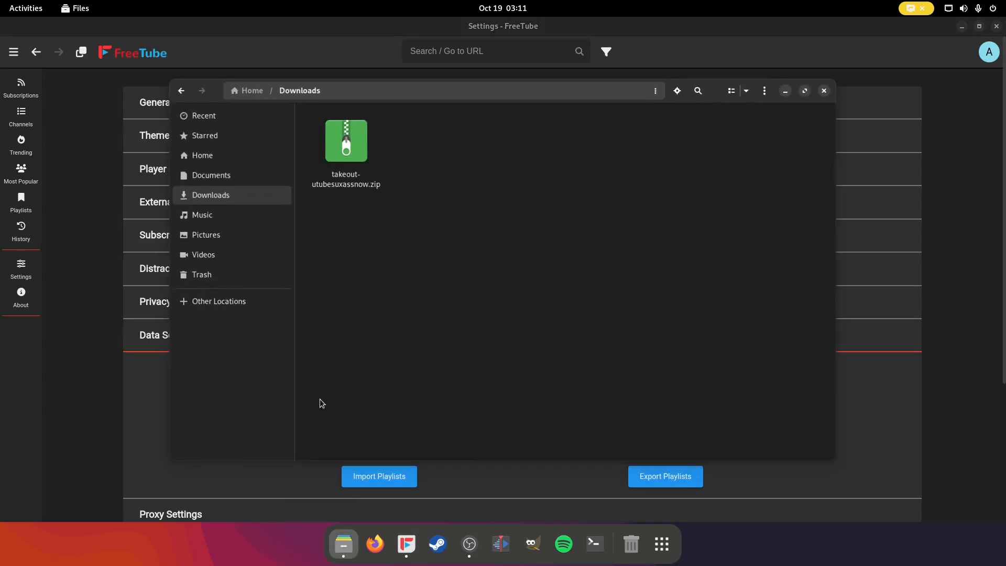
Step: Extract the Takeout zip and move subscriptions.csv from Takeout/YouTube and YouTube Music/subscriptions into Downloads
{"action": "right_click", "coordinate": [345, 147]}
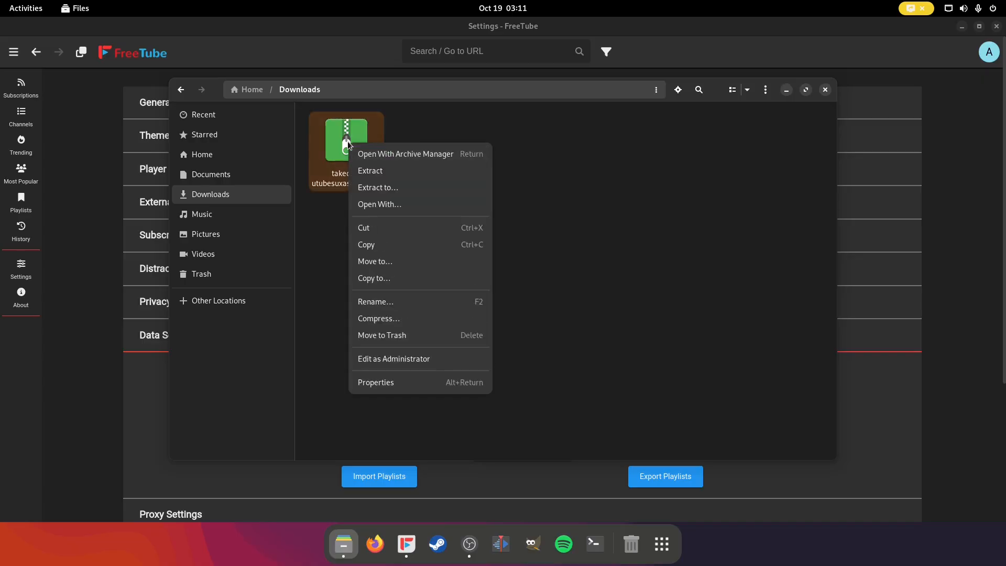
{"action": "left_click", "coordinate": [369, 170]}
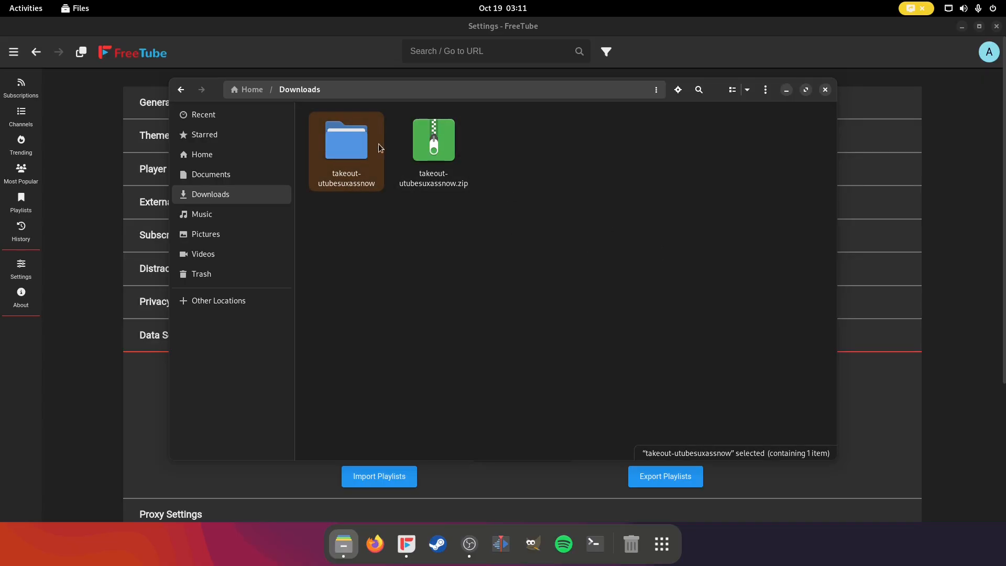
{"action": "double_click", "coordinate": [346, 139]}
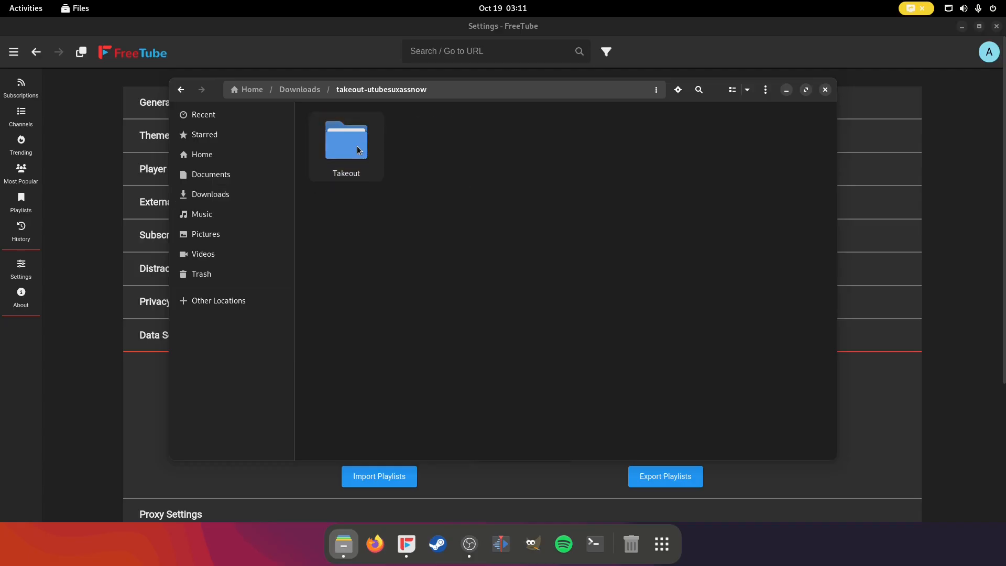
{"action": "double_click", "coordinate": [346, 141]}
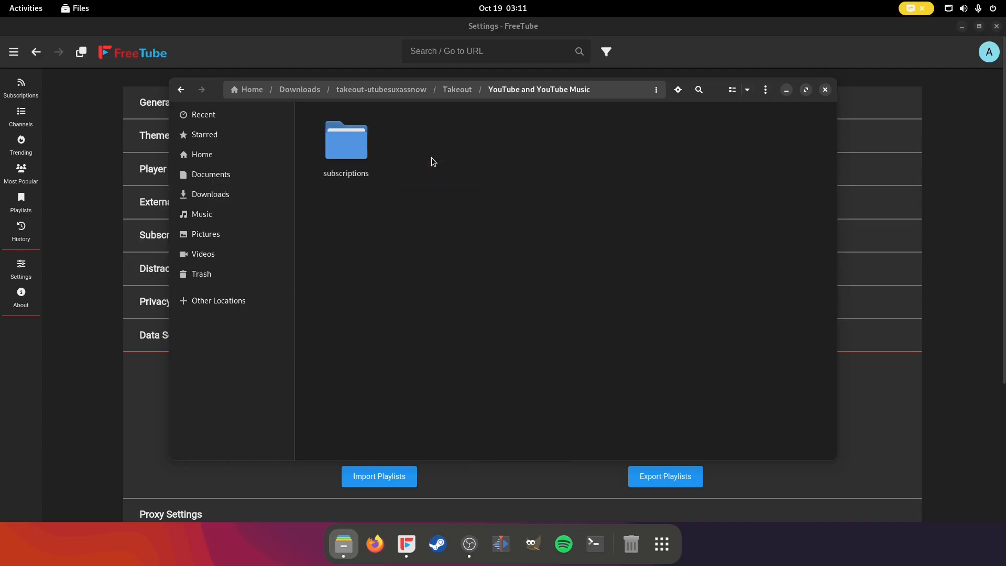
{"action": "double_click", "coordinate": [346, 141]}
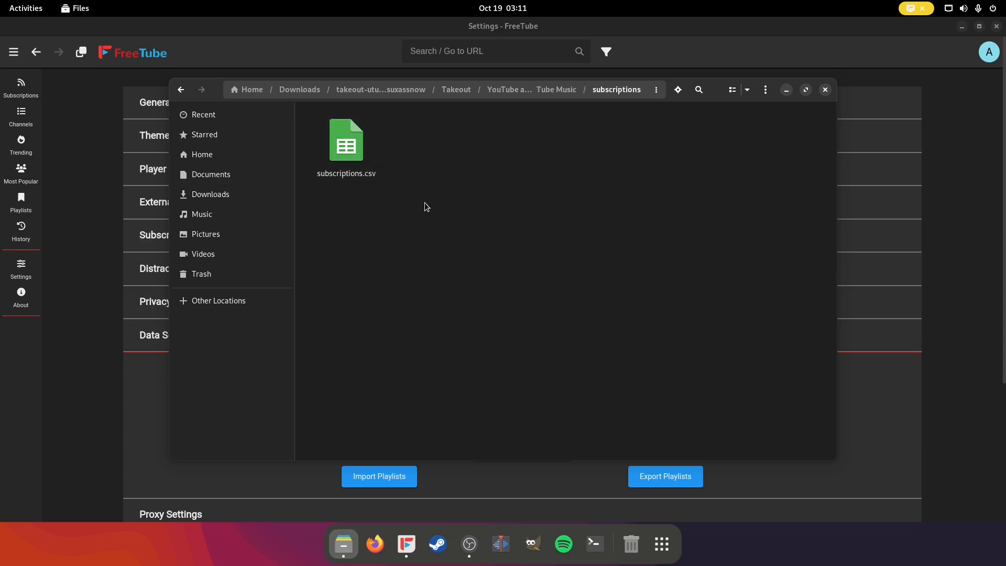
{"action": "left_click", "coordinate": [346, 141]}
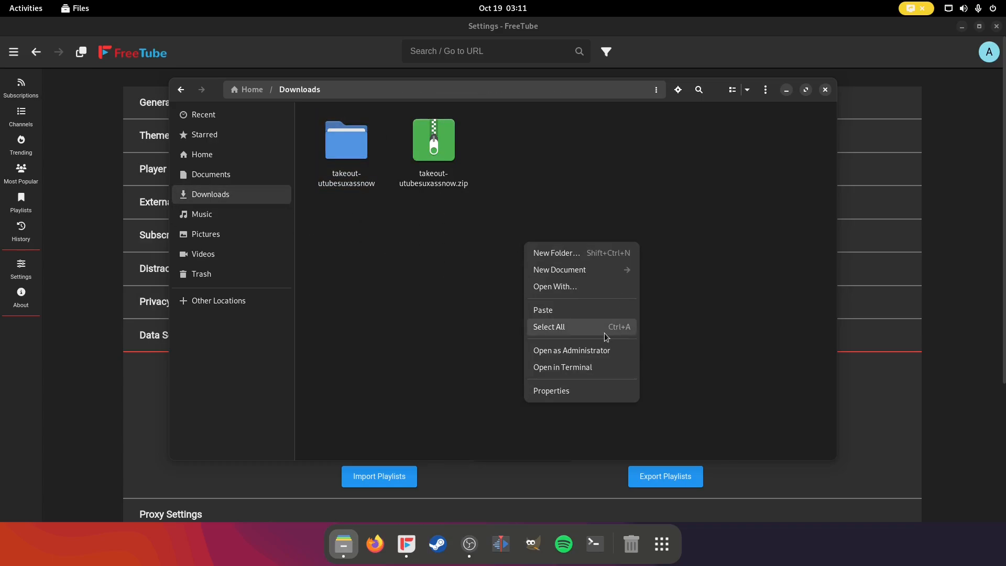
Step: Move the extracted Takeout folder to the trash
{"action": "right_click", "coordinate": [346, 139]}
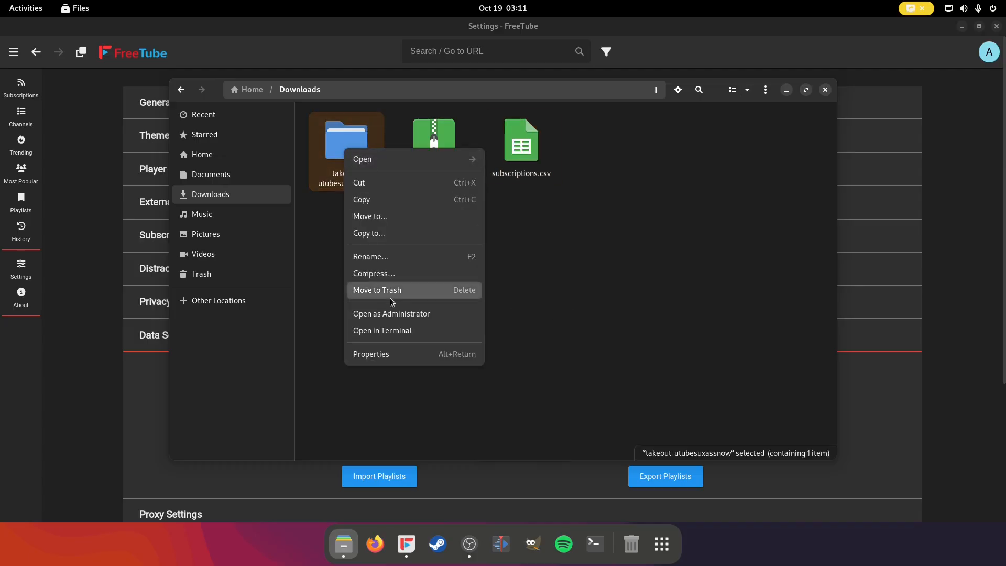
{"action": "left_click", "coordinate": [377, 289]}
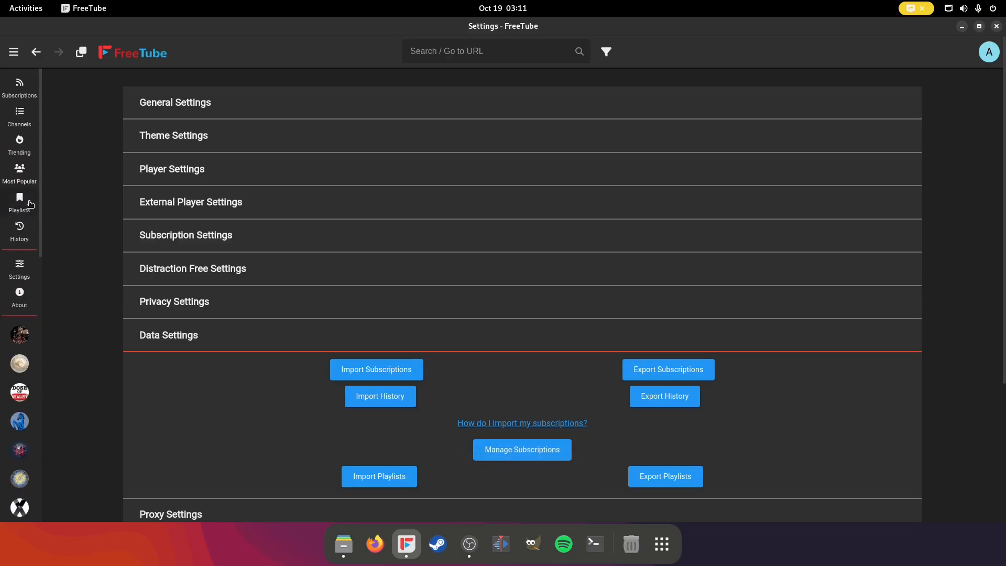
Step: Show the Subscriptions feed and start playing Mental Outlaw's 'Stop Using Tor With VPNs'
{"action": "left_click", "coordinate": [19, 86]}
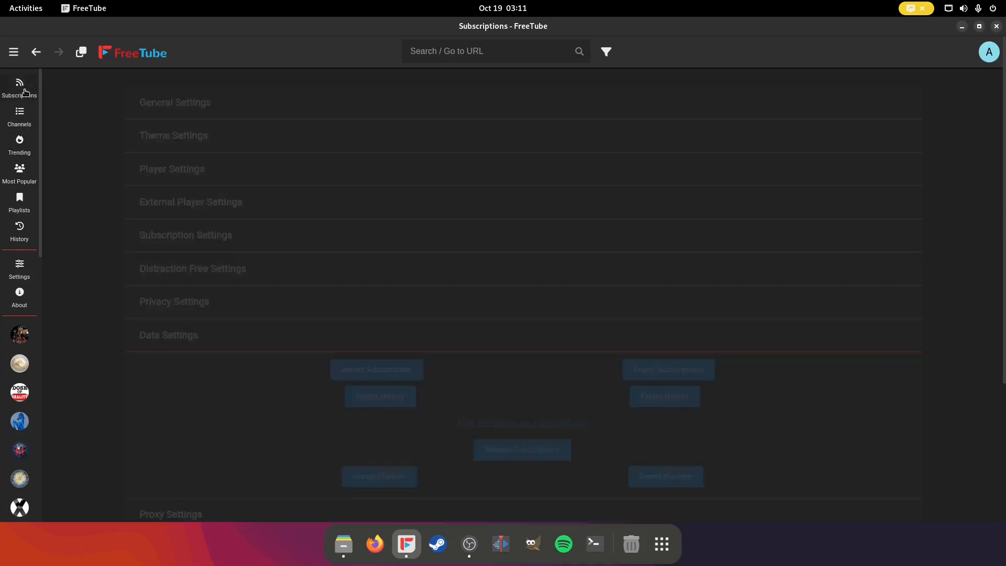
{"action": "left_click", "coordinate": [19, 86]}
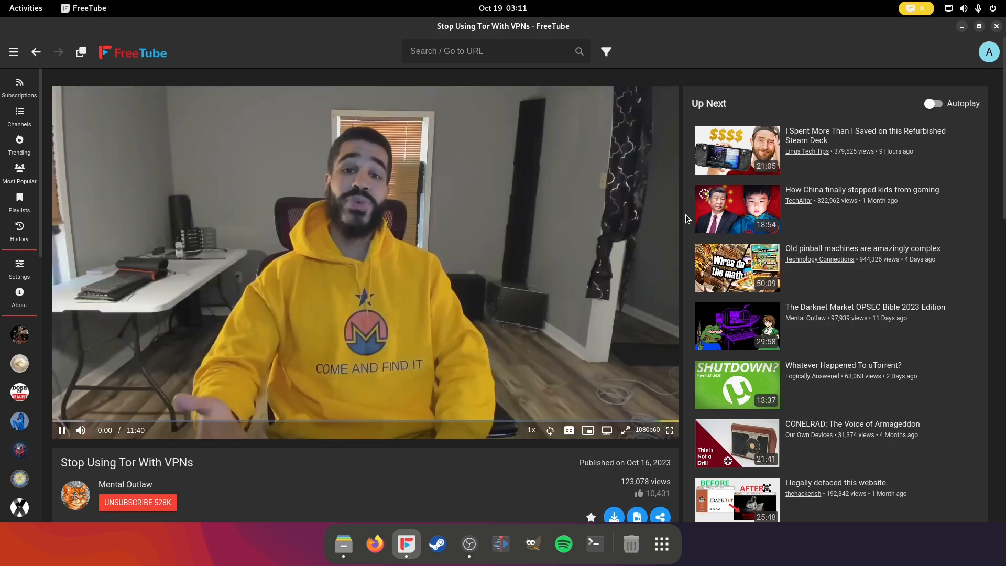
Step: Scroll through the video's description and comments, then go to the Settings page
{"action": "scroll", "scroll_direction": "down", "scroll_amount": 3}
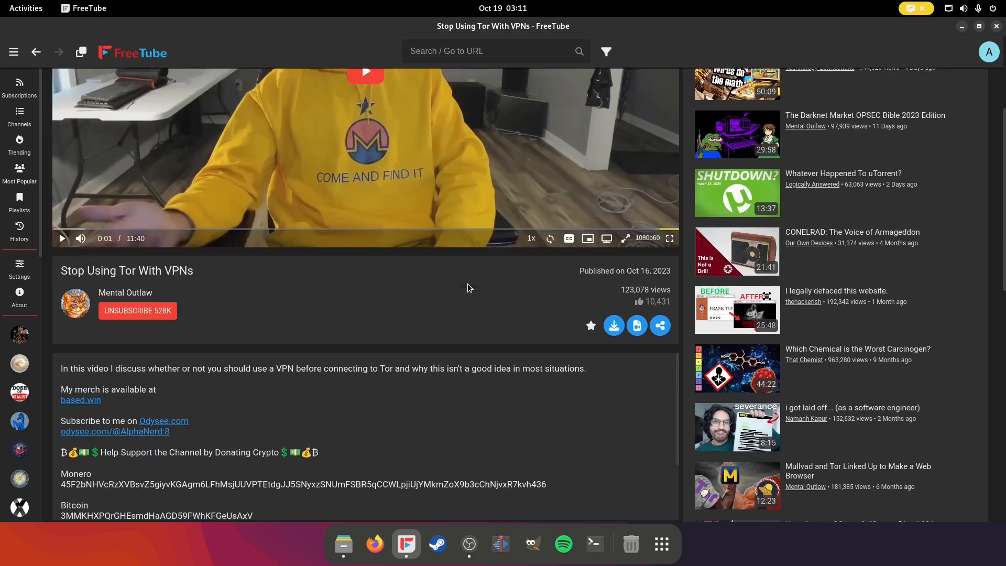
{"action": "scroll", "scroll_direction": "down", "scroll_amount": 3}
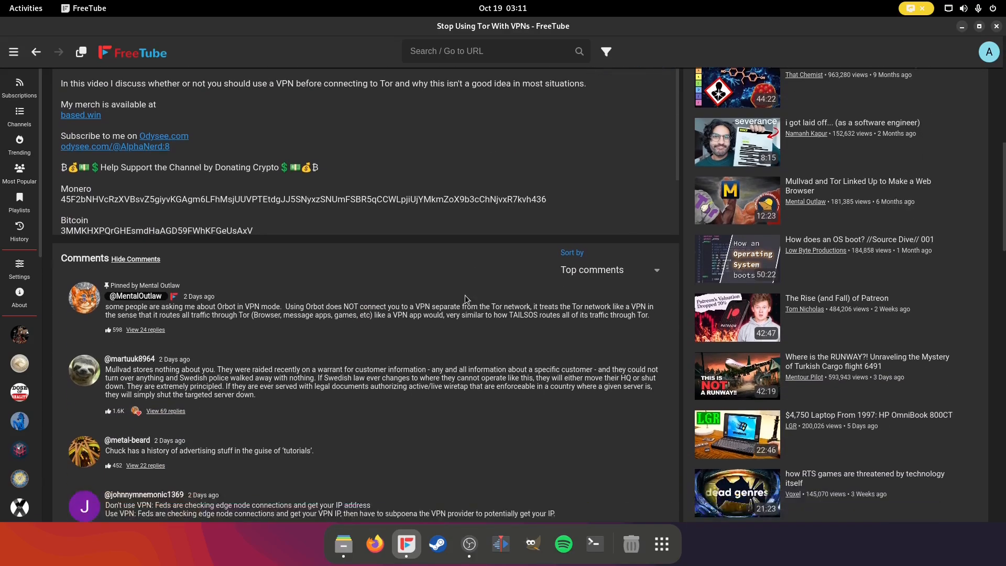
{"action": "scroll", "scroll_direction": "down", "scroll_amount": 3}
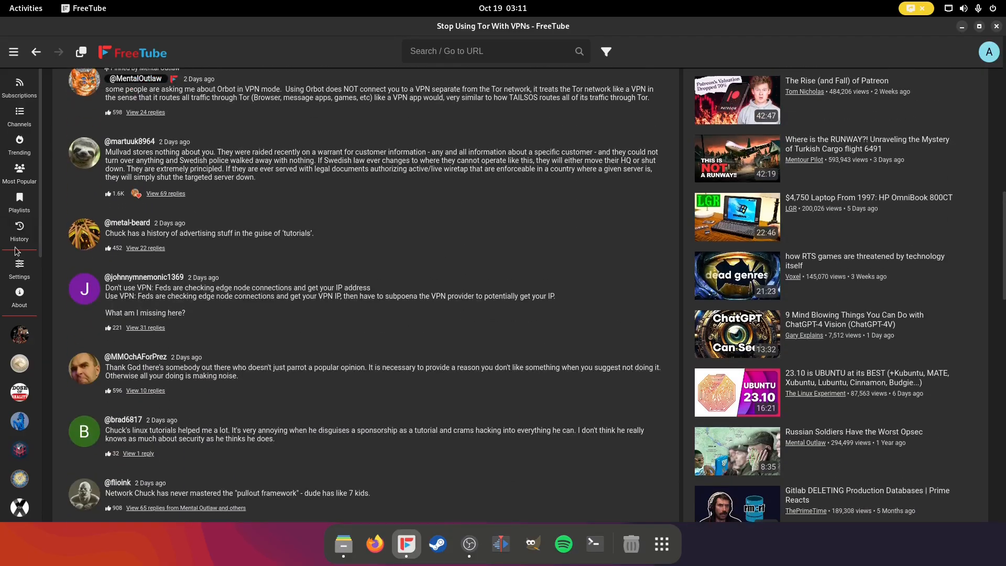
{"action": "left_click", "coordinate": [19, 268]}
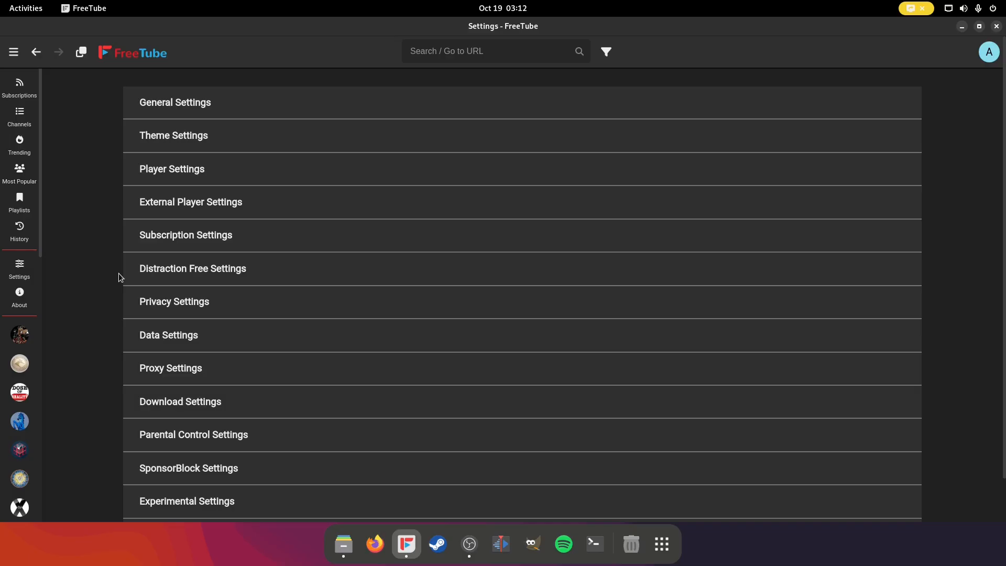
{"action": "mouse_move", "coordinate": [248, 172]}
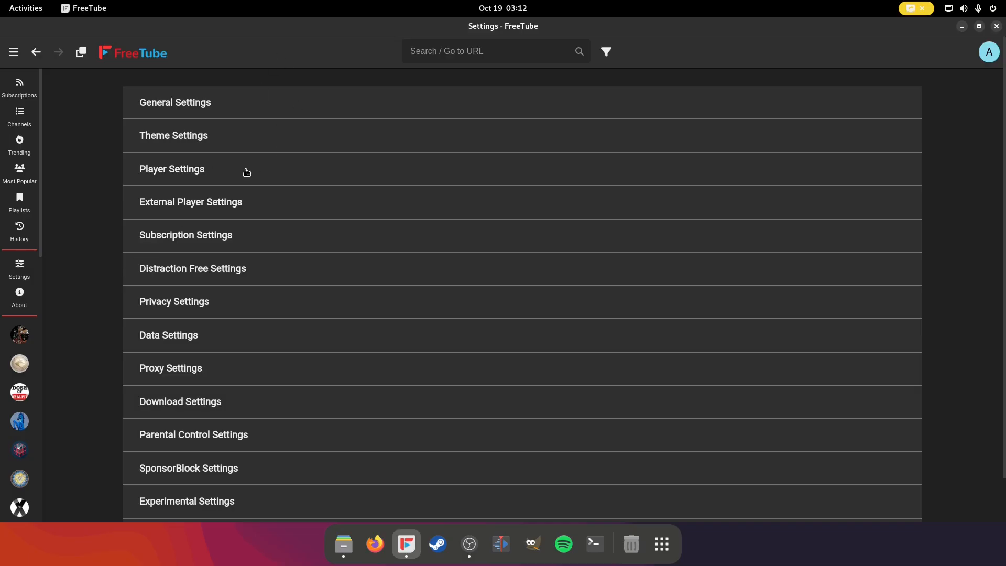
Step: Peek at the Privacy, Experimental and SponsorBlock settings sections, then return to the Subscriptions feed
{"action": "scroll", "scroll_direction": "down", "scroll_amount": 3}
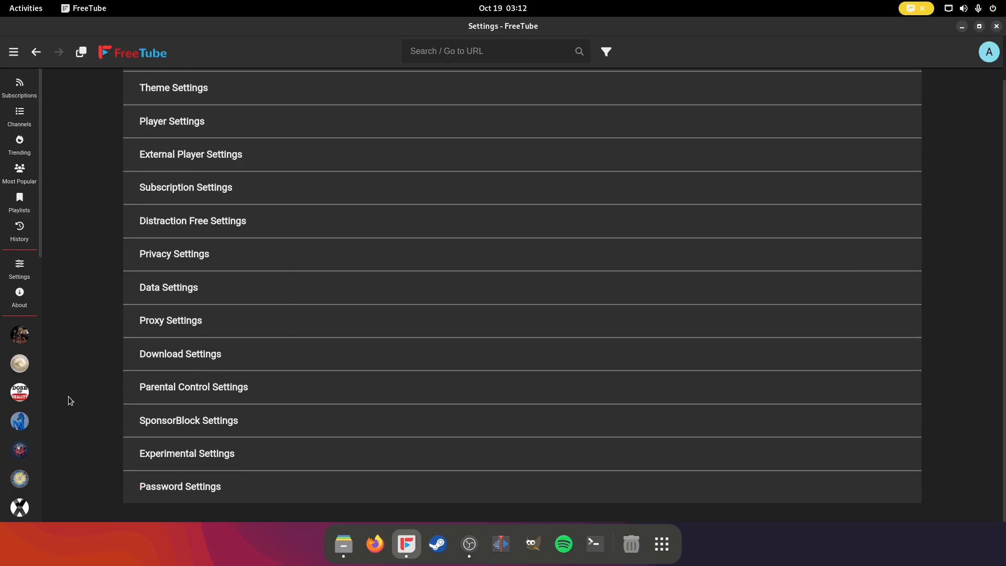
{"action": "mouse_move", "coordinate": [212, 270]}
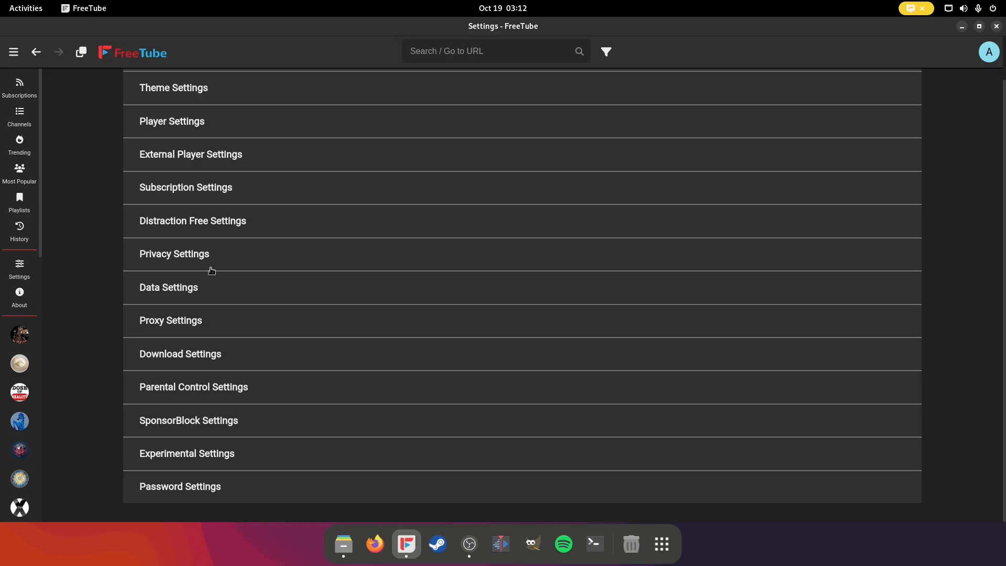
{"action": "left_click", "coordinate": [173, 253]}
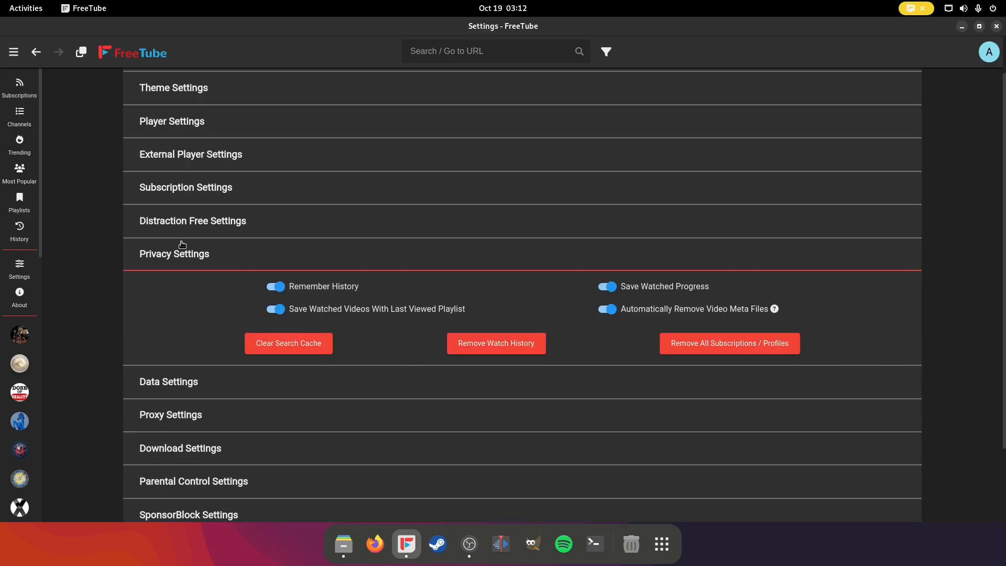
{"action": "left_click", "coordinate": [174, 254]}
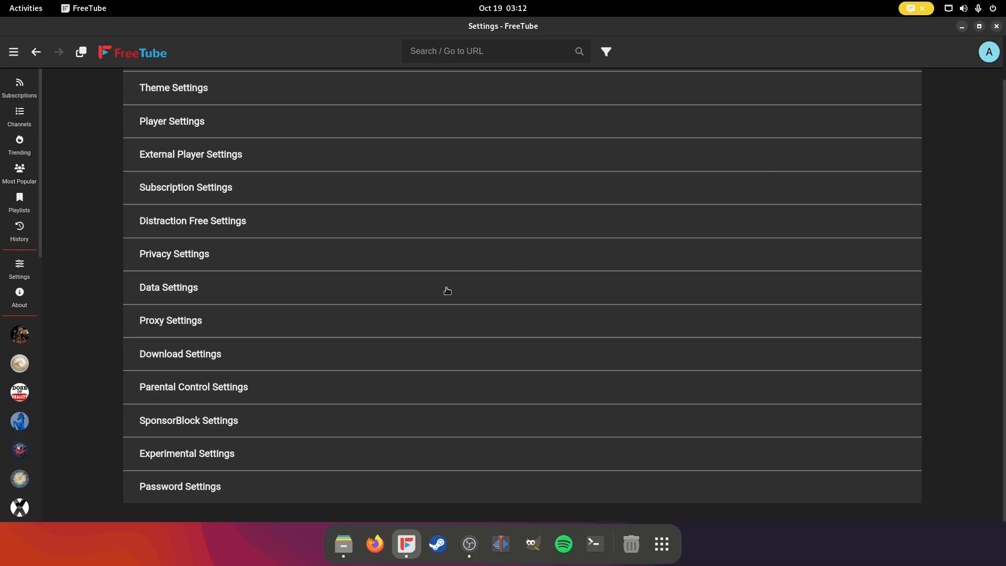
{"action": "mouse_move", "coordinate": [115, 389]}
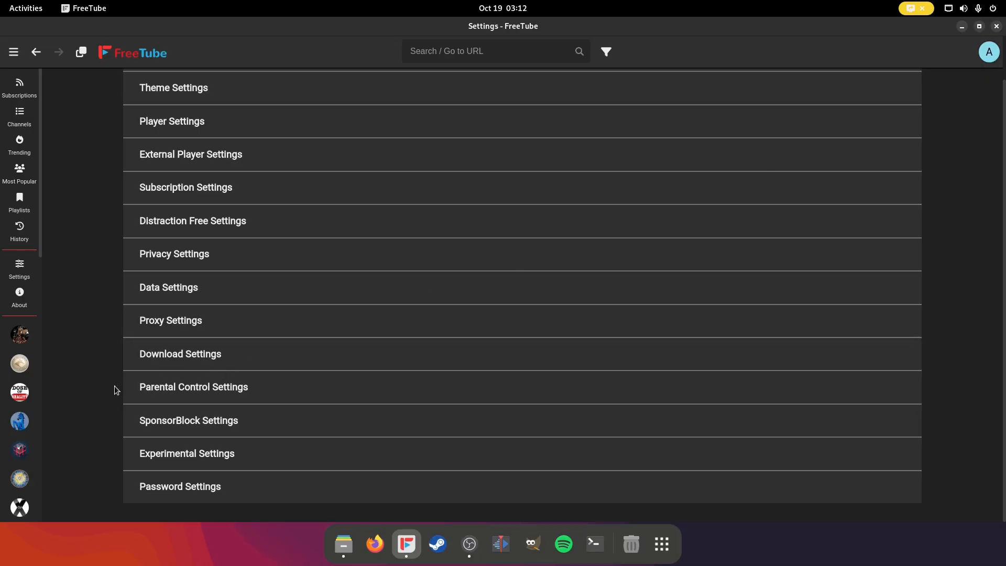
{"action": "left_click", "coordinate": [186, 453]}
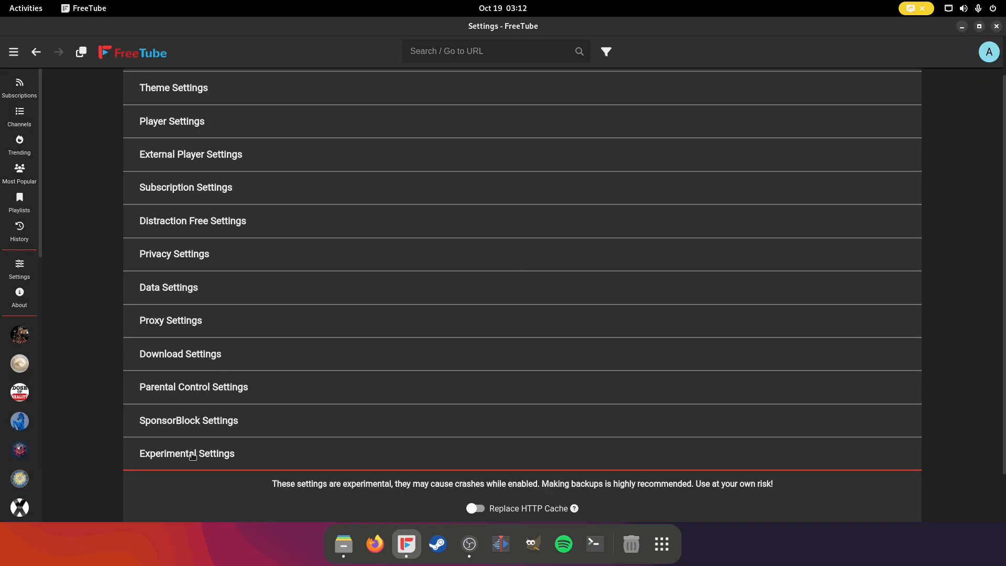
{"action": "mouse_move", "coordinate": [154, 418]}
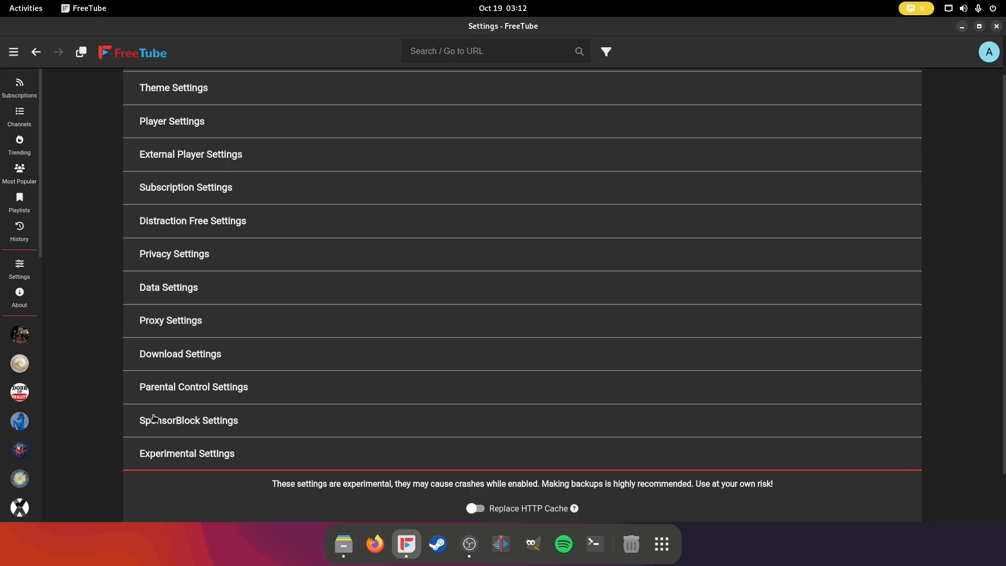
{"action": "left_click", "coordinate": [189, 420]}
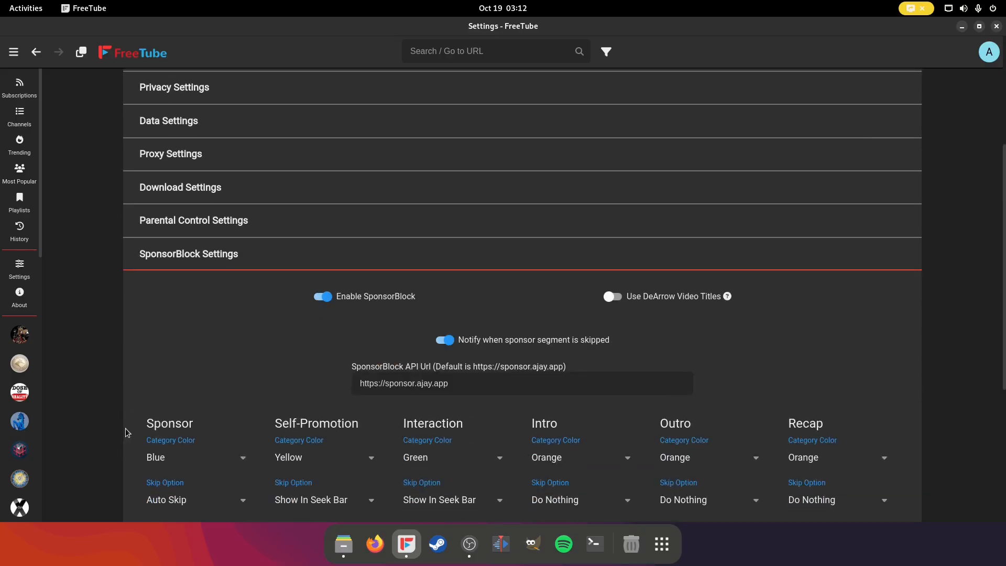
{"action": "left_click", "coordinate": [19, 87]}
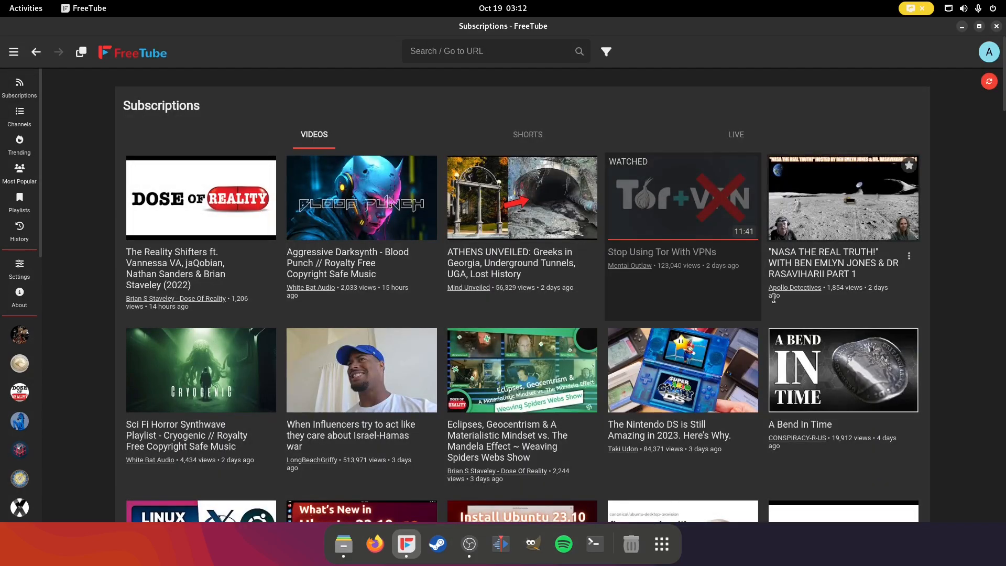